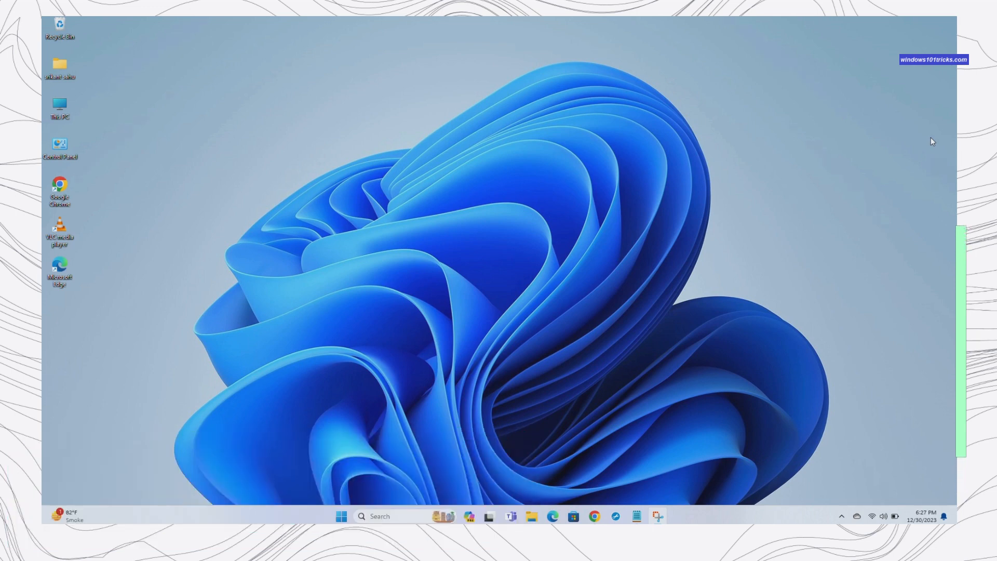
Step: Pause OneDrive syncing from the tray icon's Help & Settings menu
{"action": "left_click", "coordinate": [855, 516]}
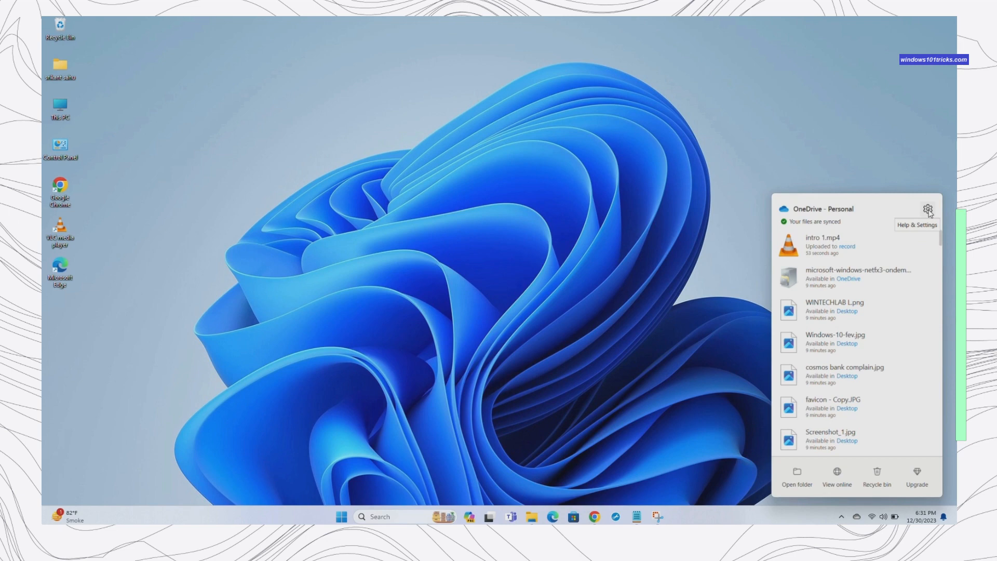
{"action": "left_click", "coordinate": [928, 208]}
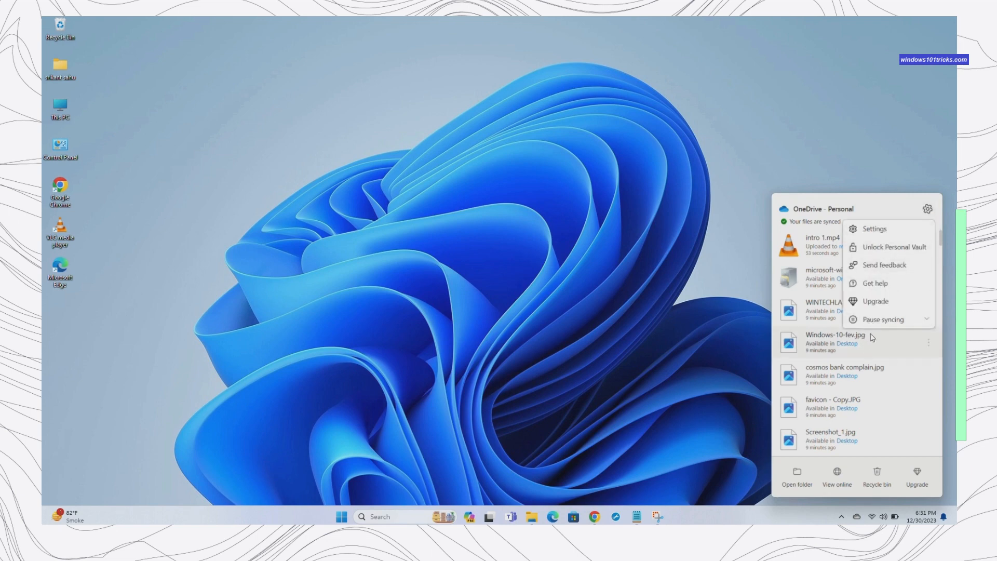
{"action": "left_click", "coordinate": [883, 320]}
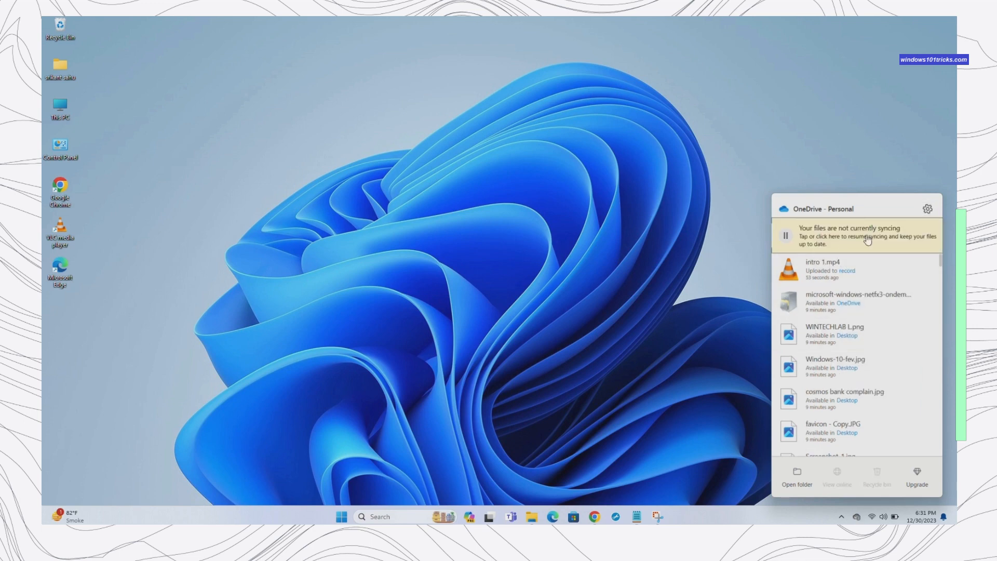
{"action": "mouse_move", "coordinate": [617, 254]}
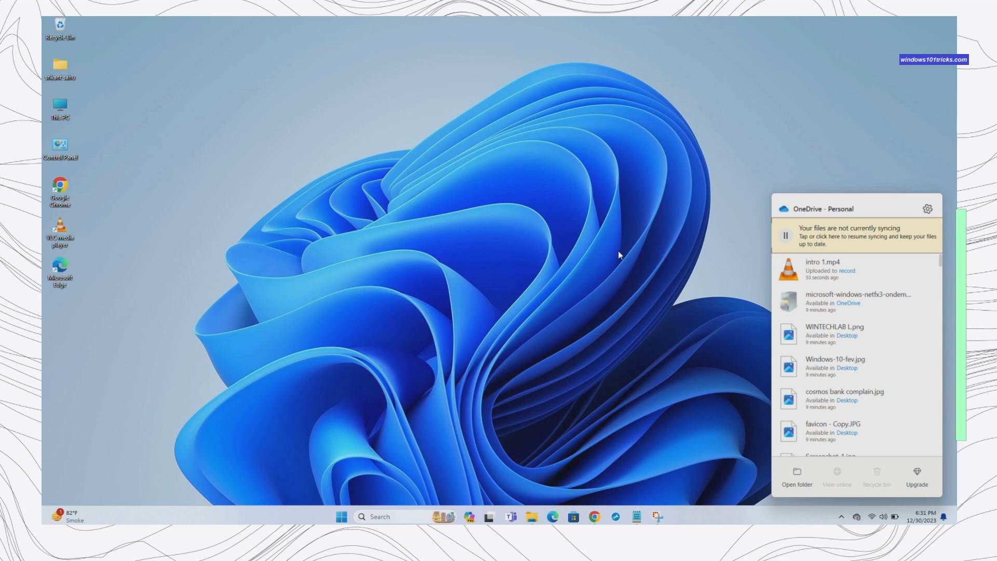
{"action": "mouse_move", "coordinate": [805, 270]}
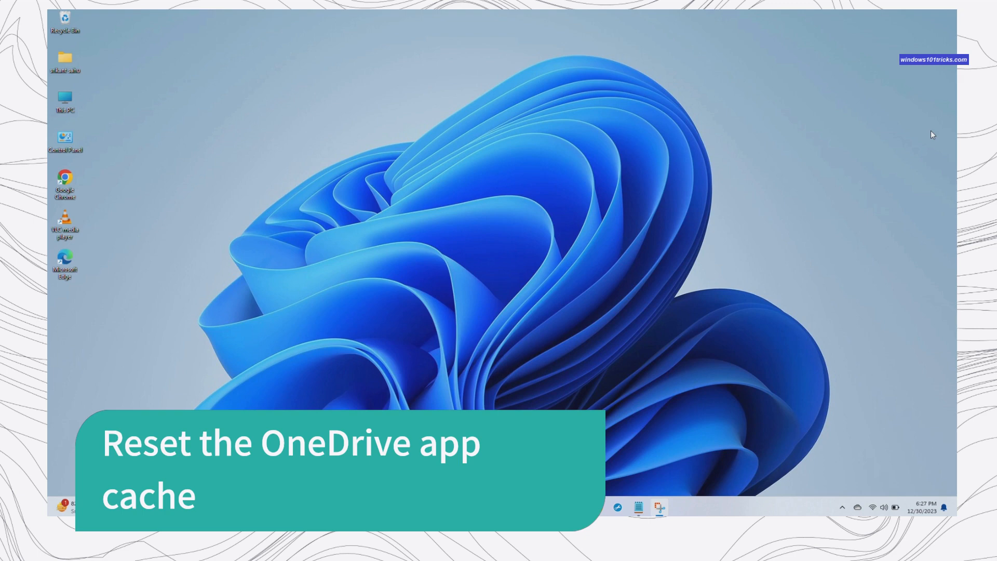
Step: Select the OneDrive /reset command line in the Notepad notes
{"action": "key", "text": "Win+r"}
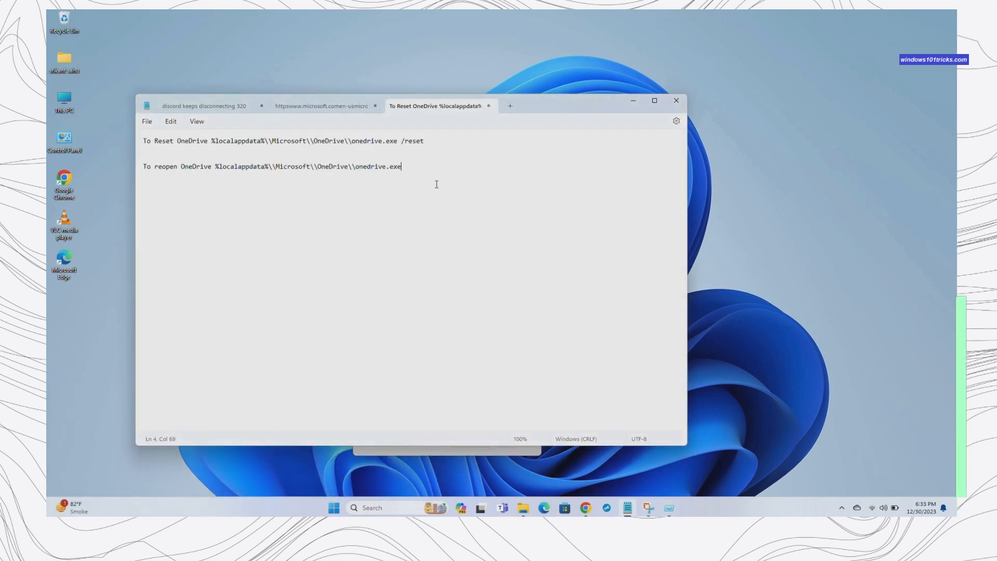
{"action": "left_click", "coordinate": [199, 142]}
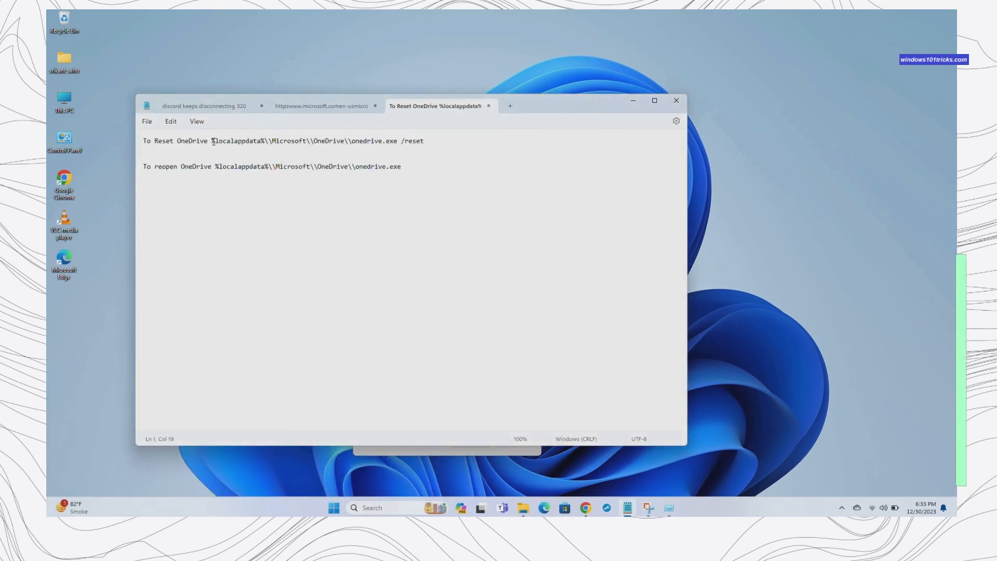
{"action": "left_click_drag", "start_coordinate": [211, 140], "coordinate": [423, 140]}
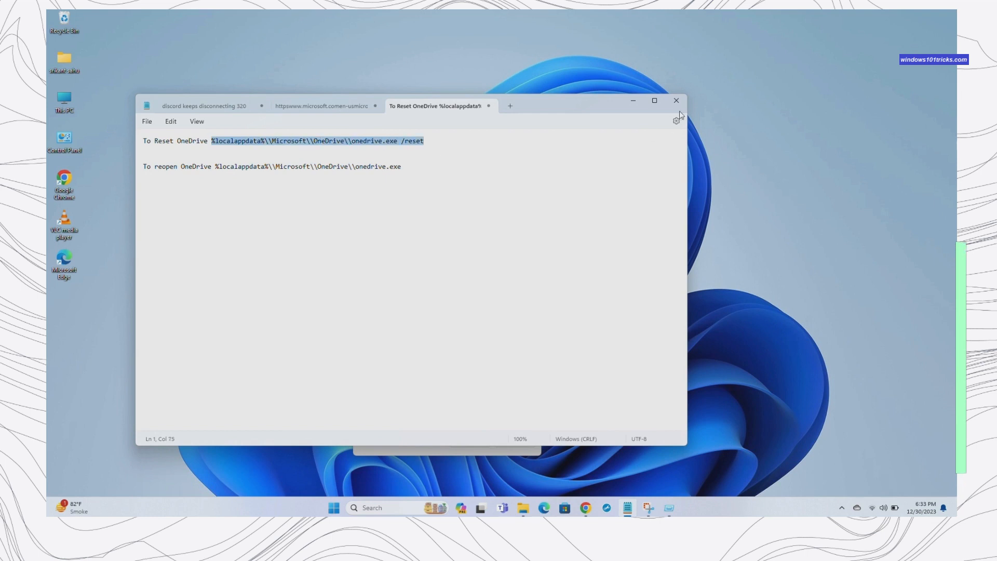
Step: Run %localappdata%\Microsoft\OneDrive\onedrive.exe /reset from the Run dialog
{"action": "key", "text": "Win+r"}
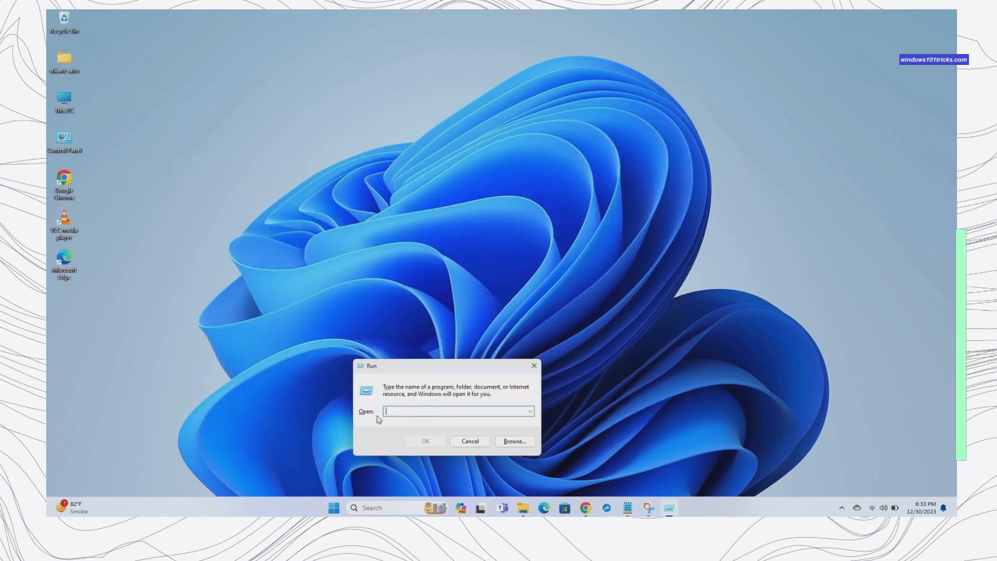
{"action": "type", "text": "%localappdata%\\Microsoft\\OneDrive\\onedrive.exe /"}
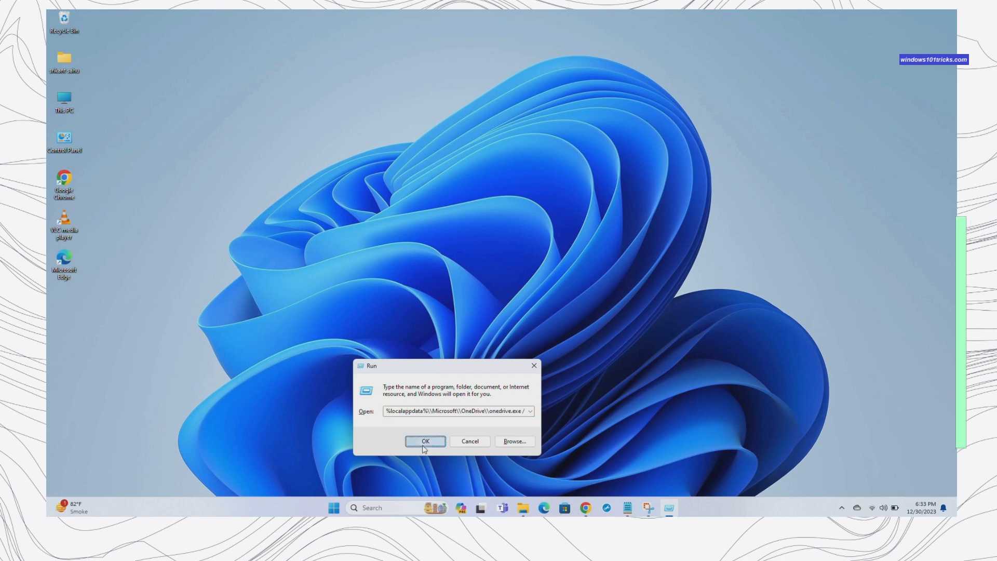
{"action": "left_click", "coordinate": [426, 442]}
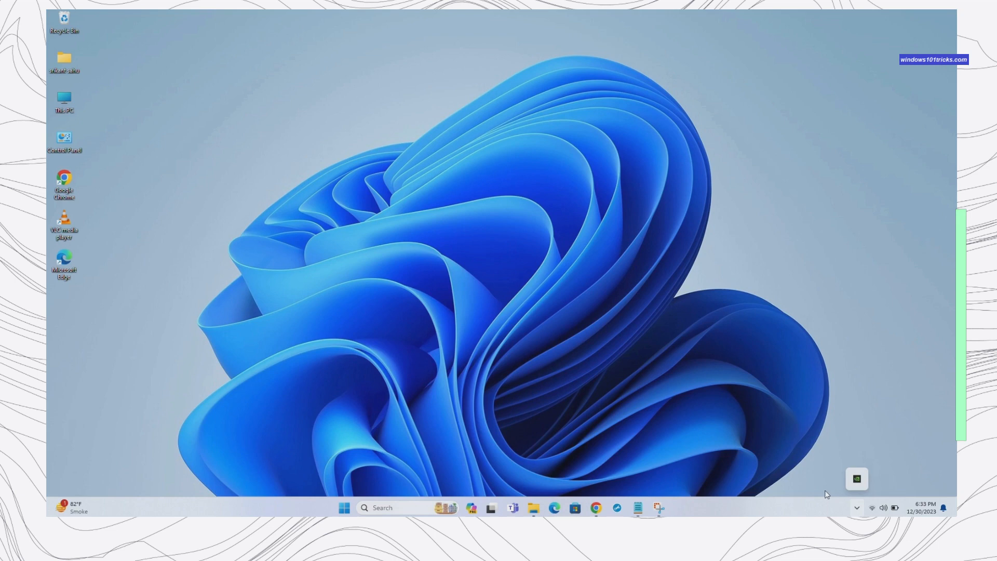
{"action": "mouse_move", "coordinate": [788, 444]}
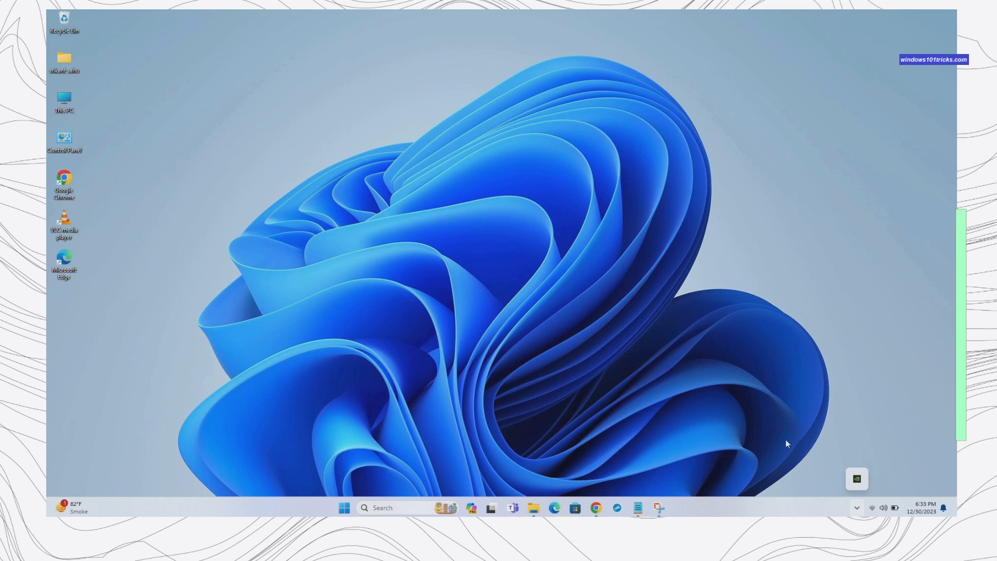
{"action": "right_click", "coordinate": [788, 444]}
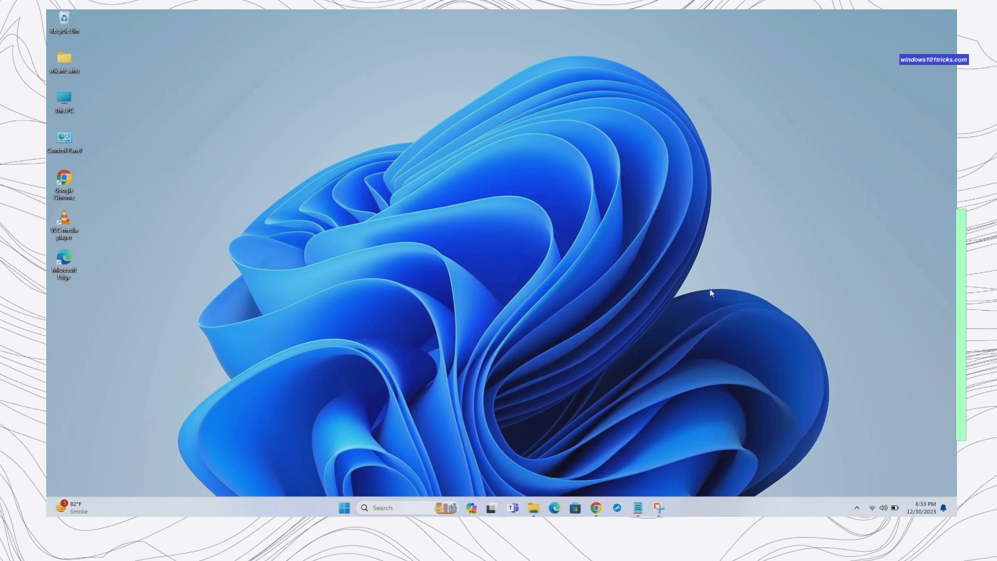
{"action": "mouse_move", "coordinate": [719, 311]}
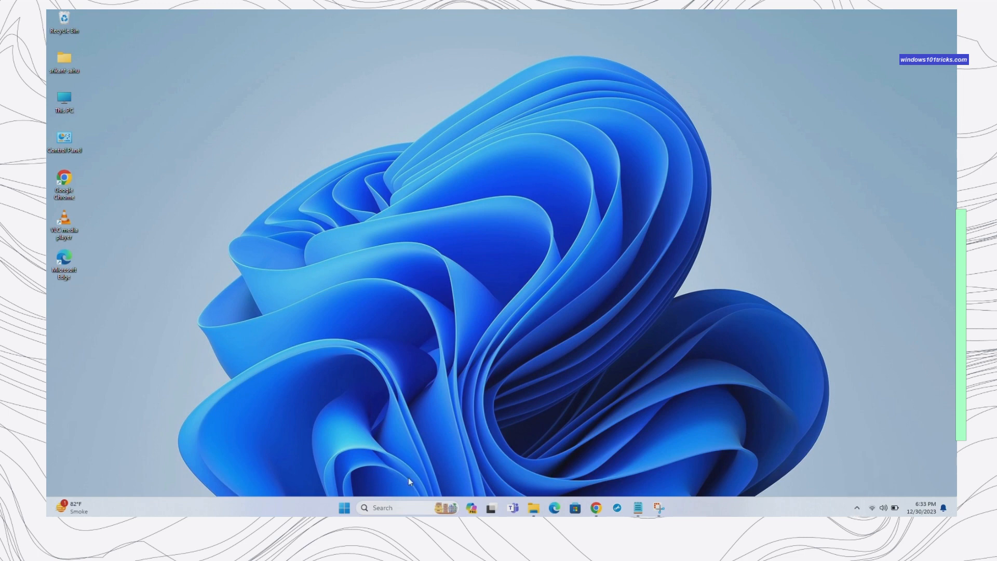
{"action": "mouse_move", "coordinate": [426, 421]}
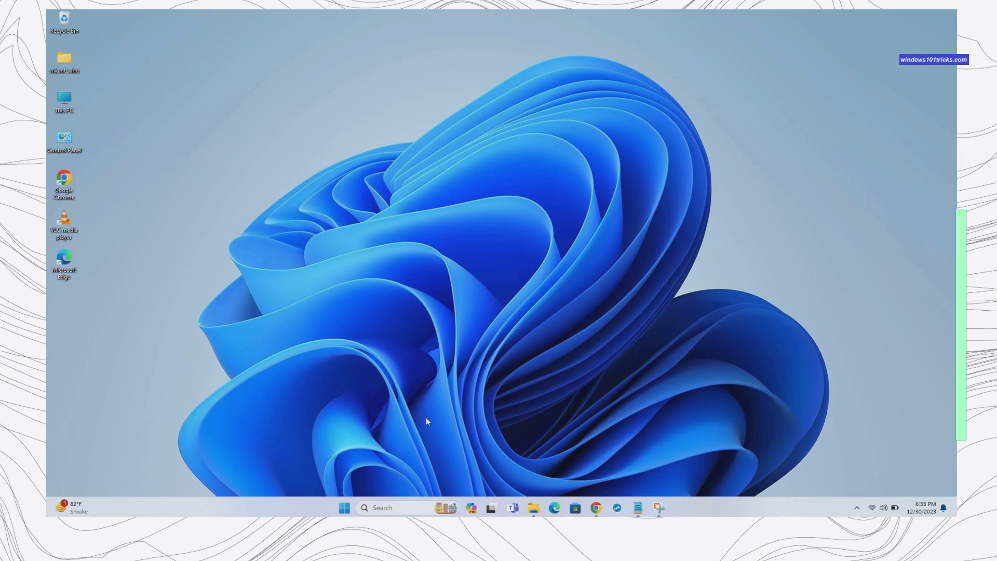
Step: Relaunch onedrive.exe from the Run dialog, close the Personal folder window and accept without optional data
{"action": "key", "text": "Win+r"}
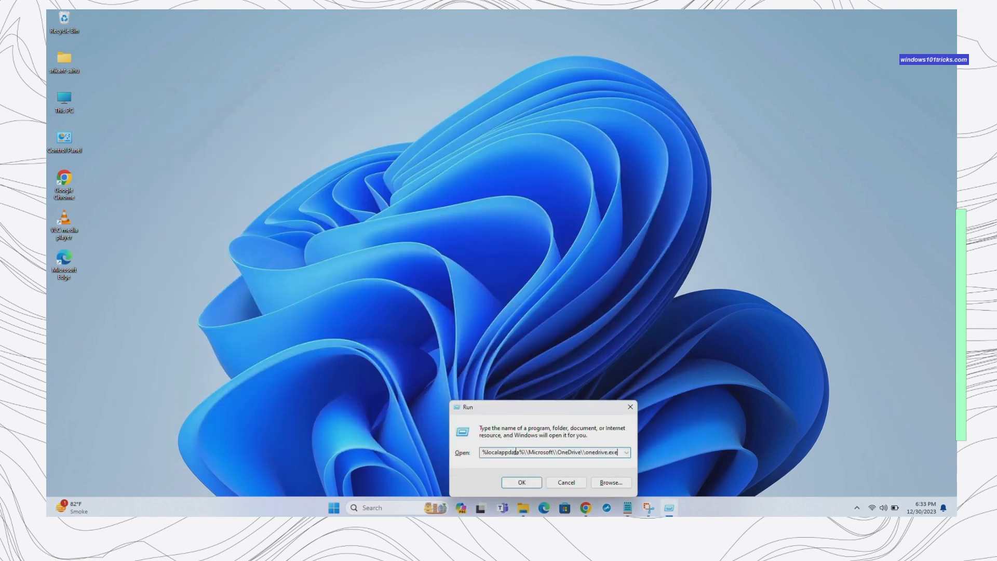
{"action": "left_click", "coordinate": [521, 482]}
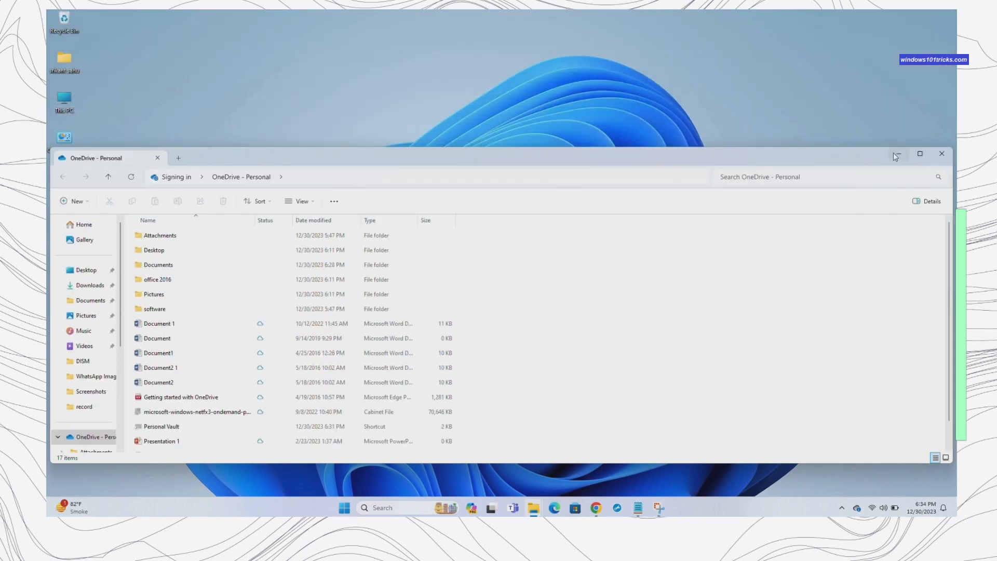
{"action": "left_click", "coordinate": [939, 153]}
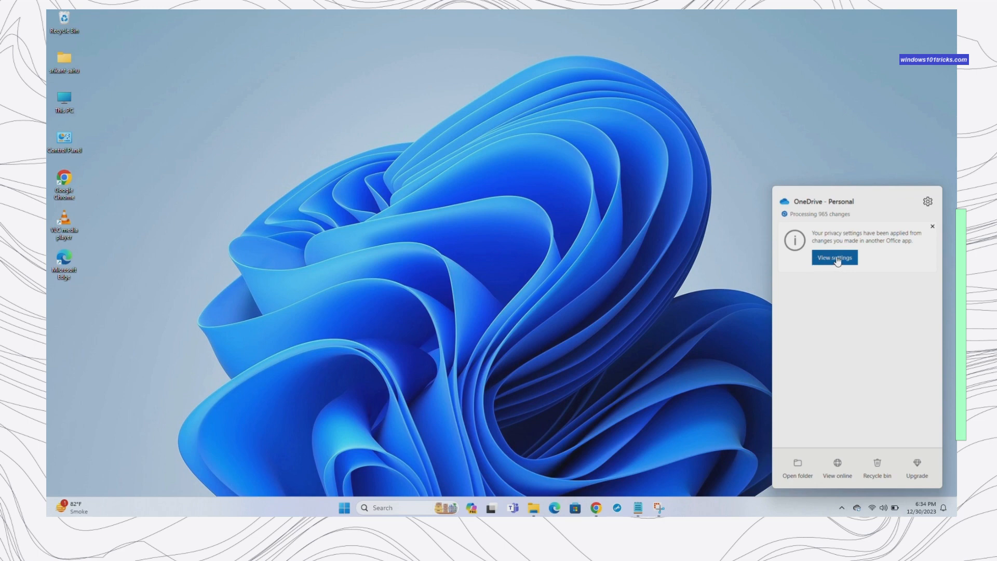
{"action": "mouse_move", "coordinate": [875, 252]}
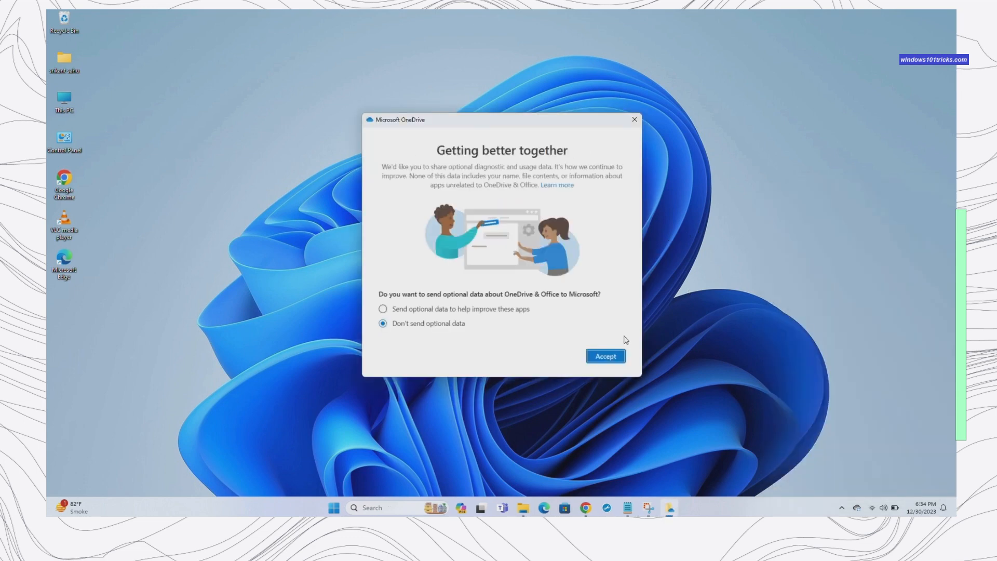
{"action": "left_click", "coordinate": [606, 355]}
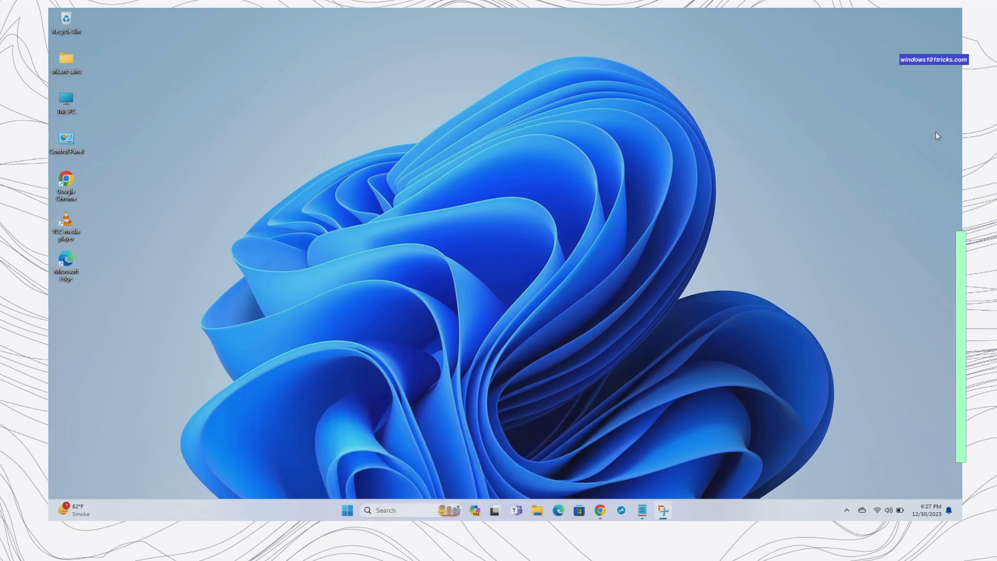
Step: Open OneDrive Settings from the tray flyout's Help & Settings menu
{"action": "left_click", "coordinate": [863, 510]}
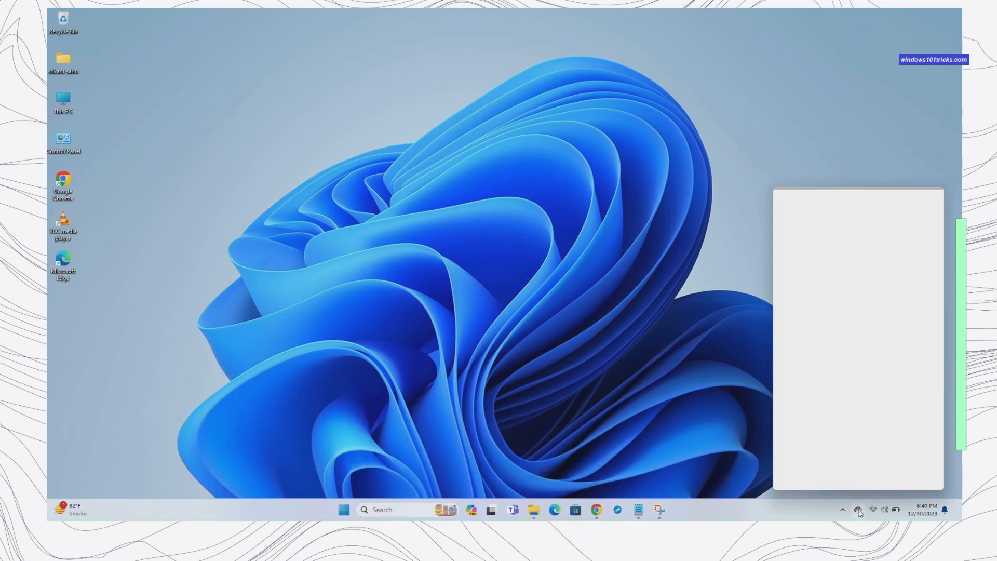
{"action": "left_click", "coordinate": [858, 510]}
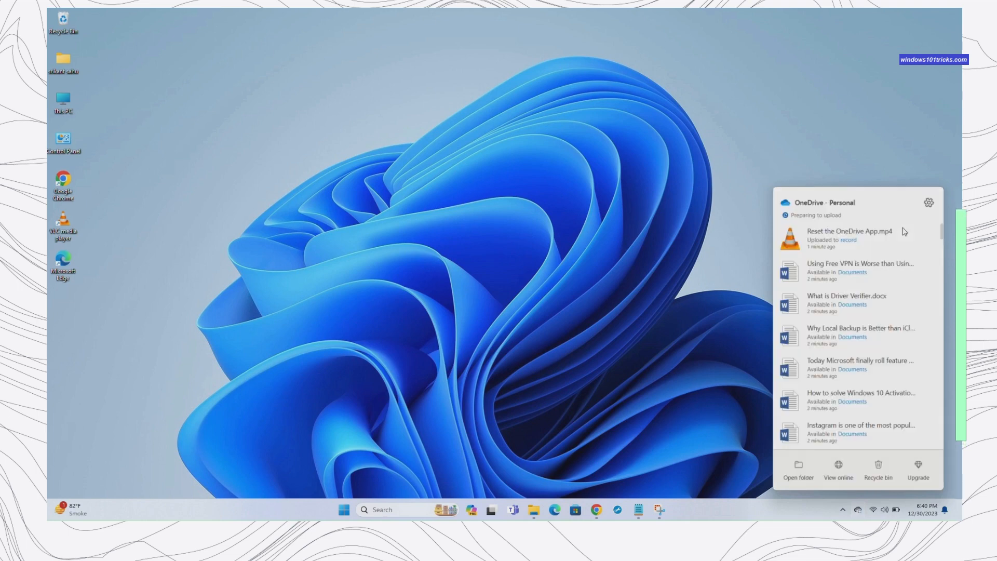
{"action": "left_click", "coordinate": [929, 201]}
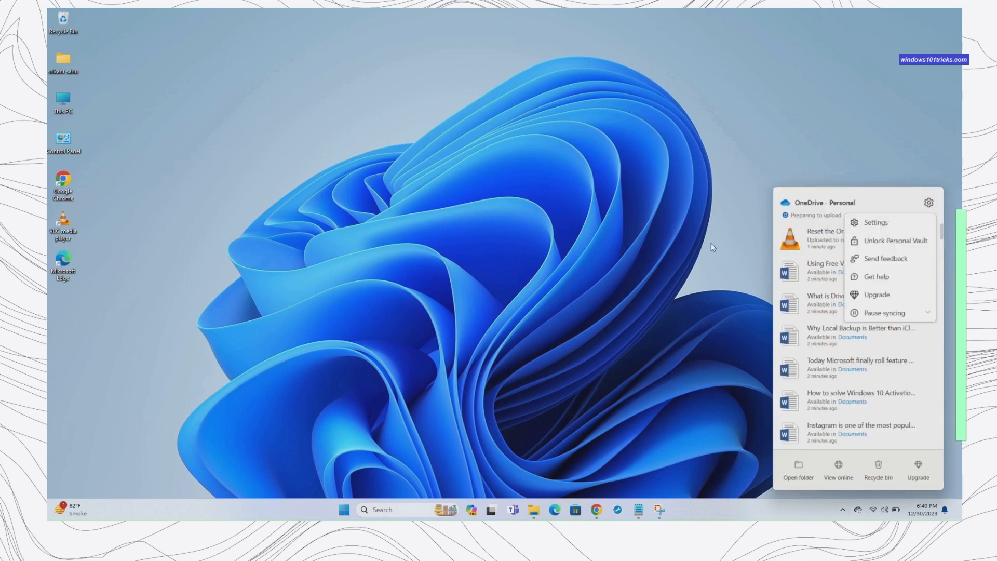
{"action": "left_click", "coordinate": [876, 222]}
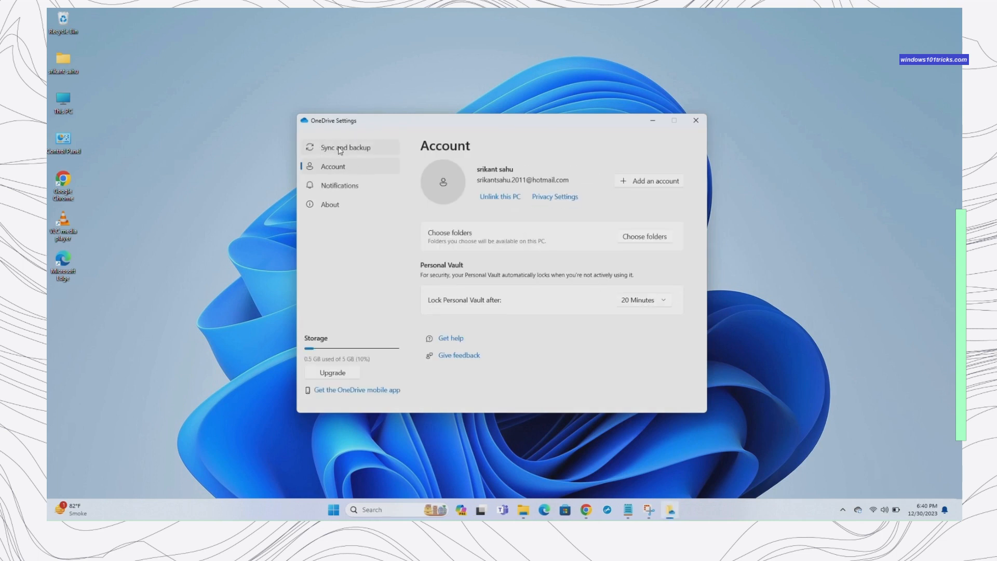
Step: Under Sync and backup > Files On-Demand, download all OneDrive files to this PC
{"action": "left_click", "coordinate": [345, 147]}
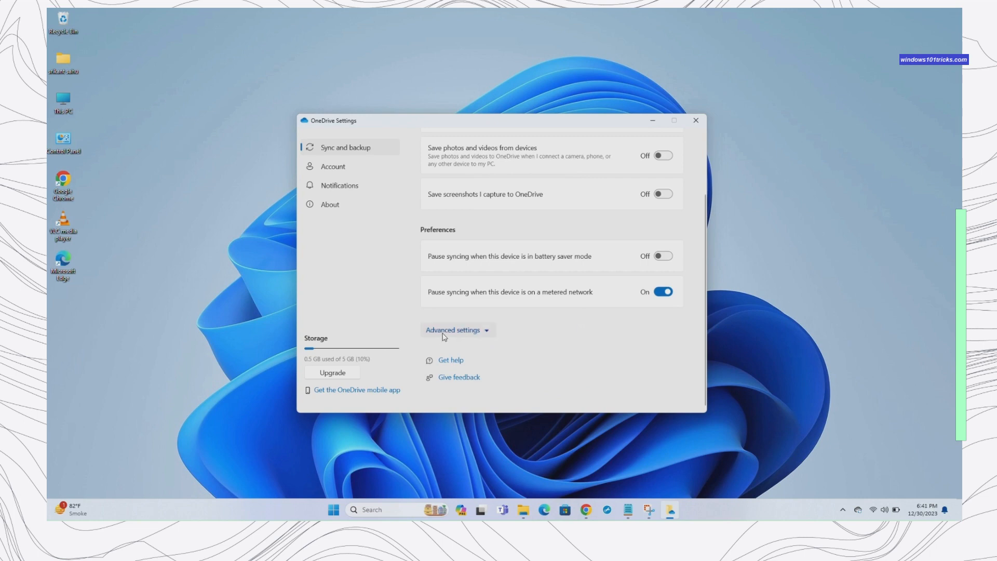
{"action": "left_click", "coordinate": [453, 331]}
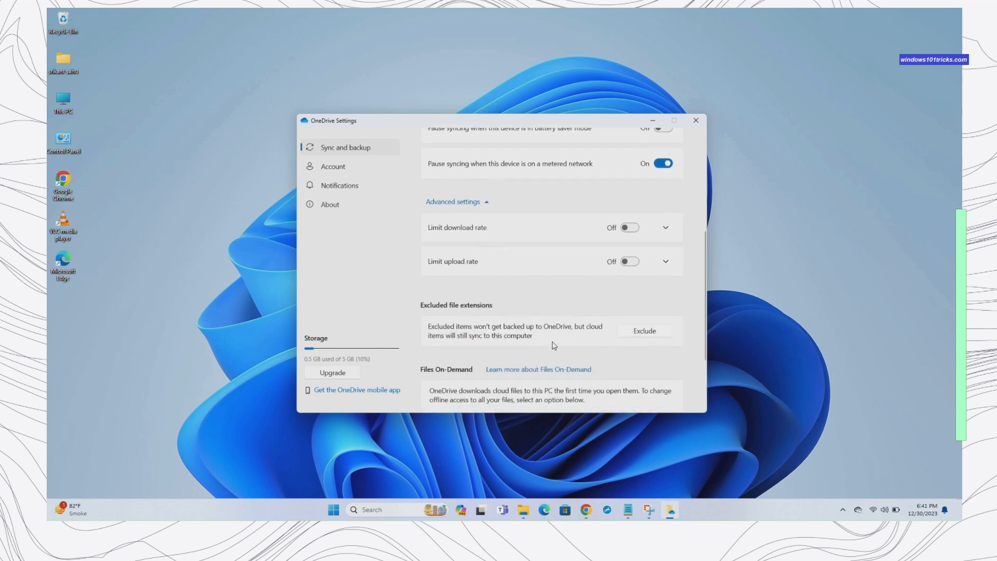
{"action": "scroll", "scroll_direction": "down", "scroll_amount": 3}
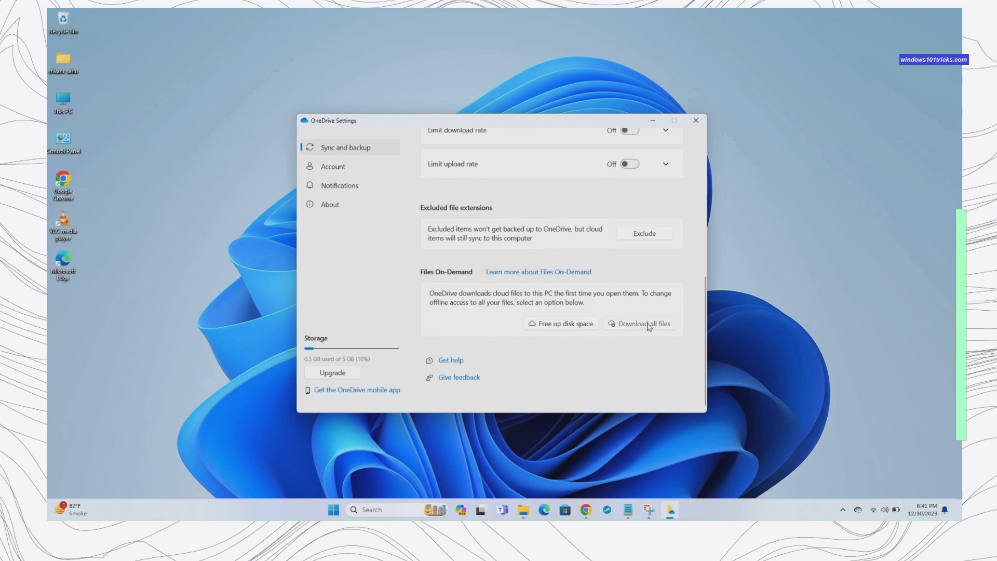
{"action": "left_click", "coordinate": [696, 121]}
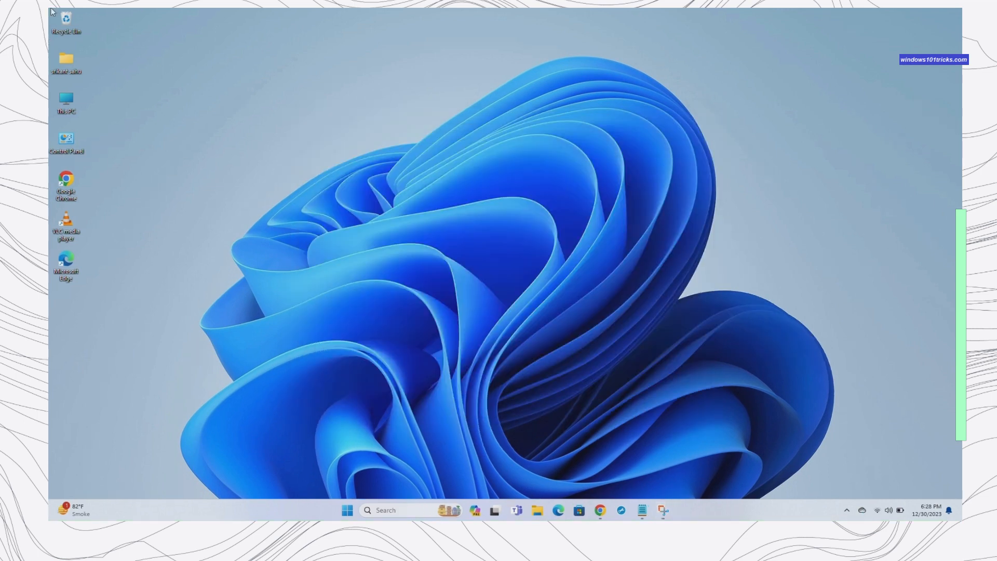
{"action": "mouse_move", "coordinate": [487, 12]}
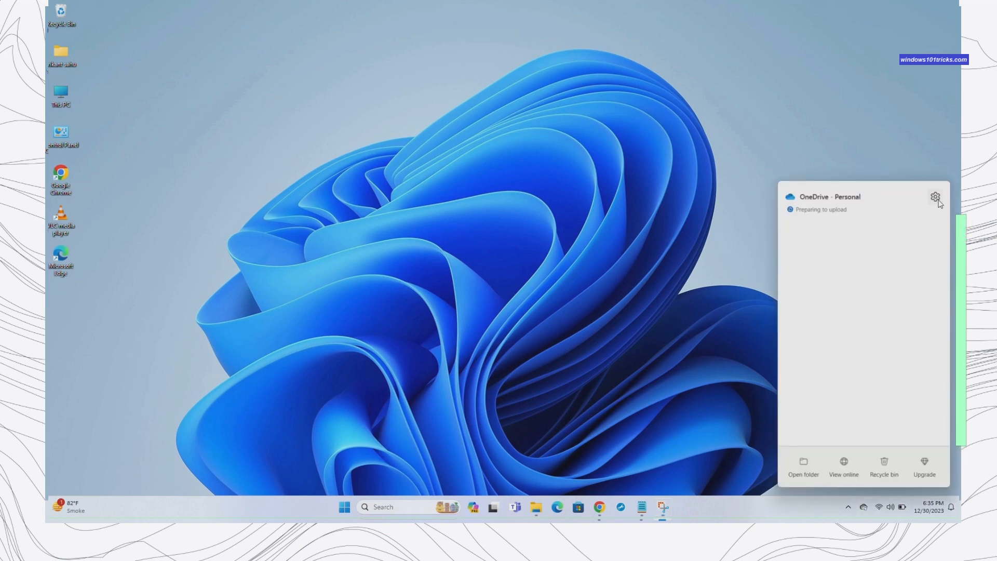
Step: Unlink this PC from the OneDrive account in Settings > Account
{"action": "left_click", "coordinate": [935, 197]}
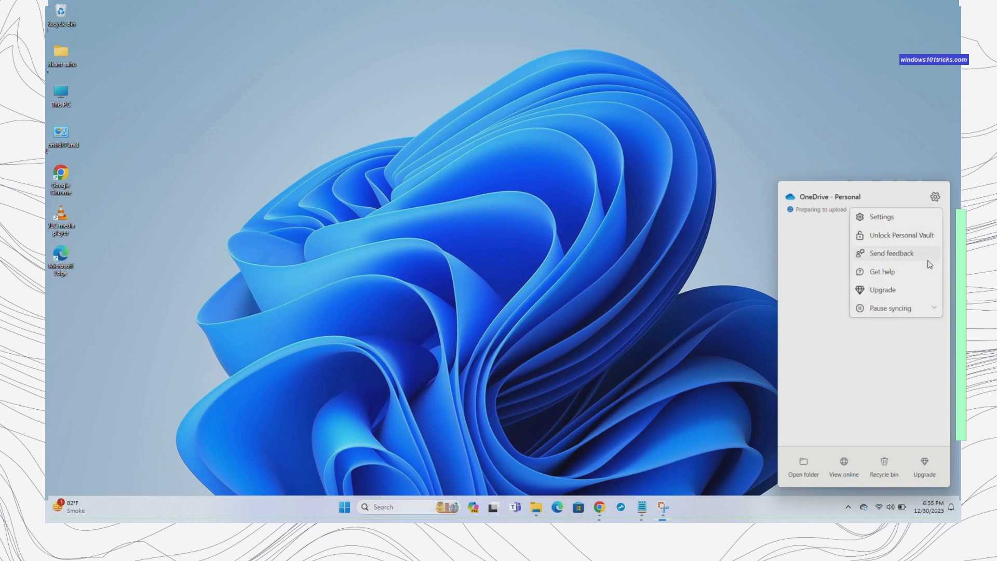
{"action": "left_click", "coordinate": [882, 216]}
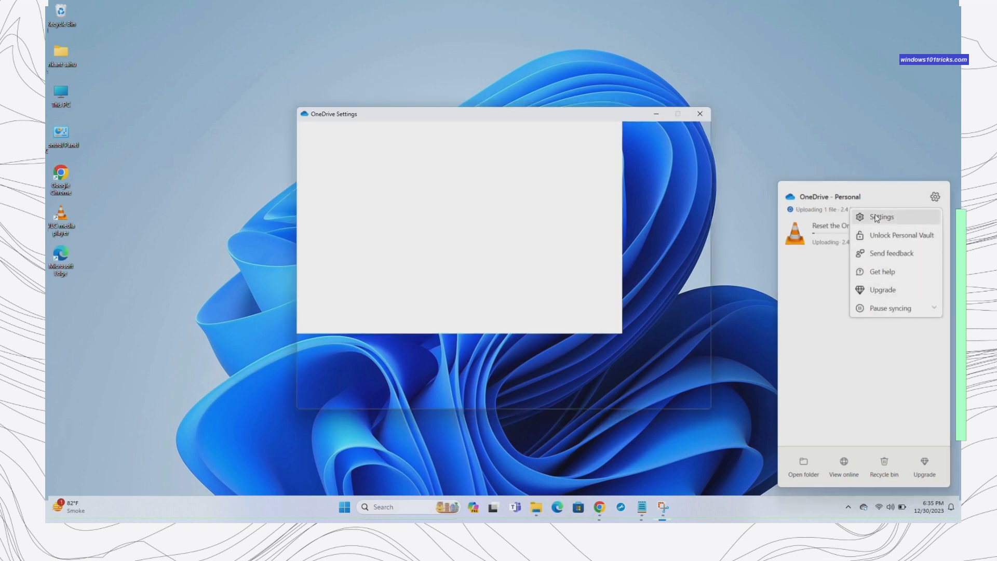
{"action": "left_click", "coordinate": [881, 216]}
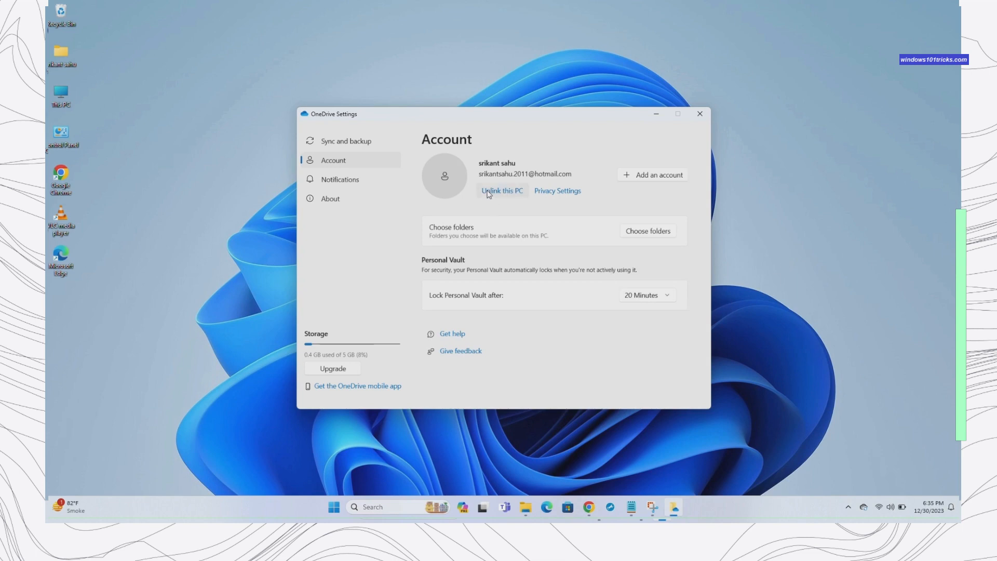
{"action": "left_click", "coordinate": [700, 113]}
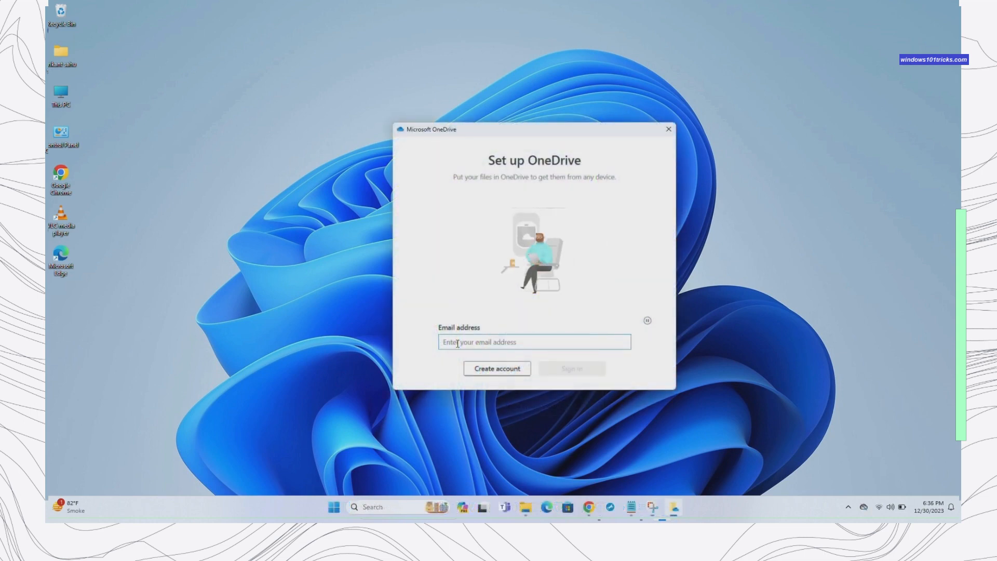
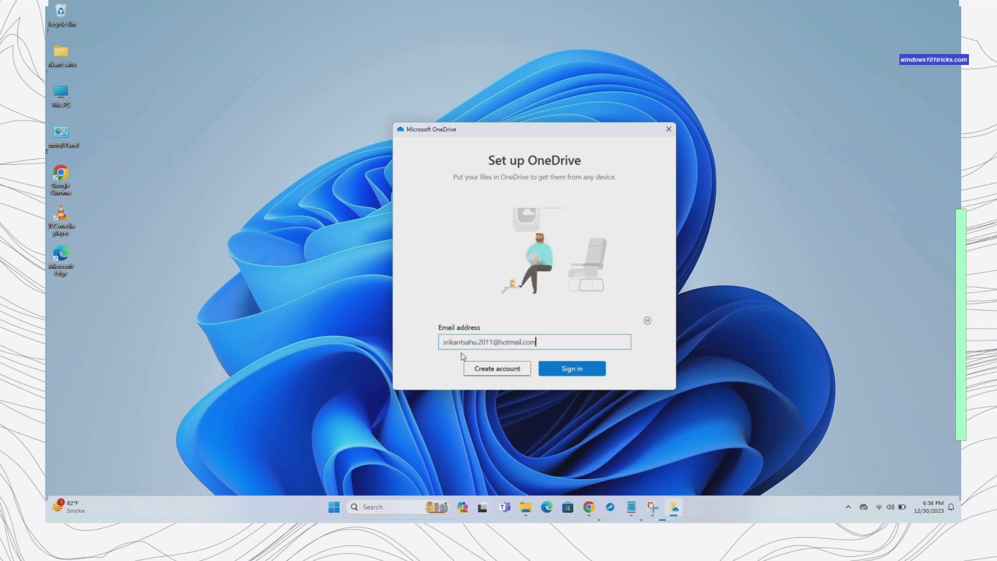
{"action": "left_click", "coordinate": [571, 367]}
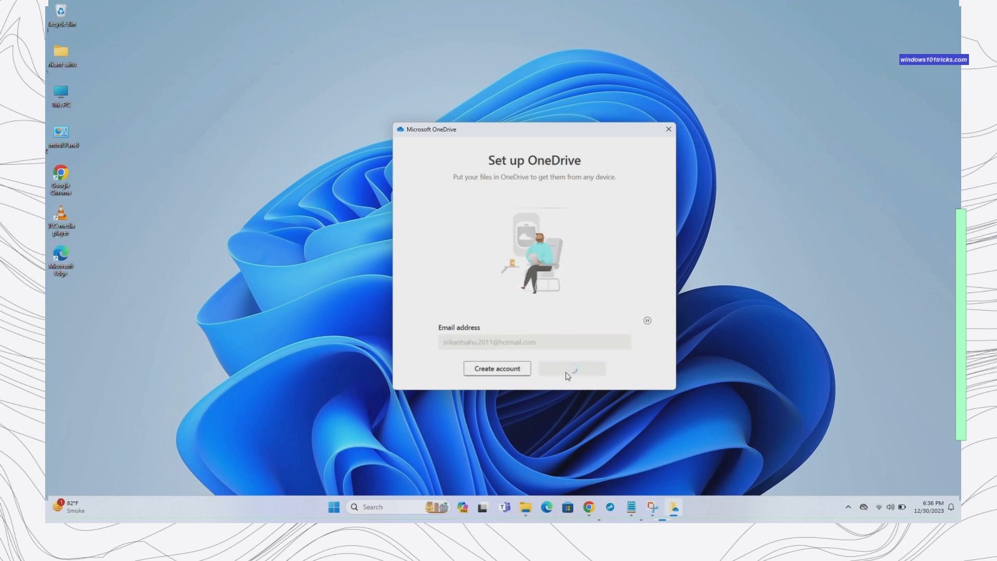
{"action": "left_click", "coordinate": [573, 368]}
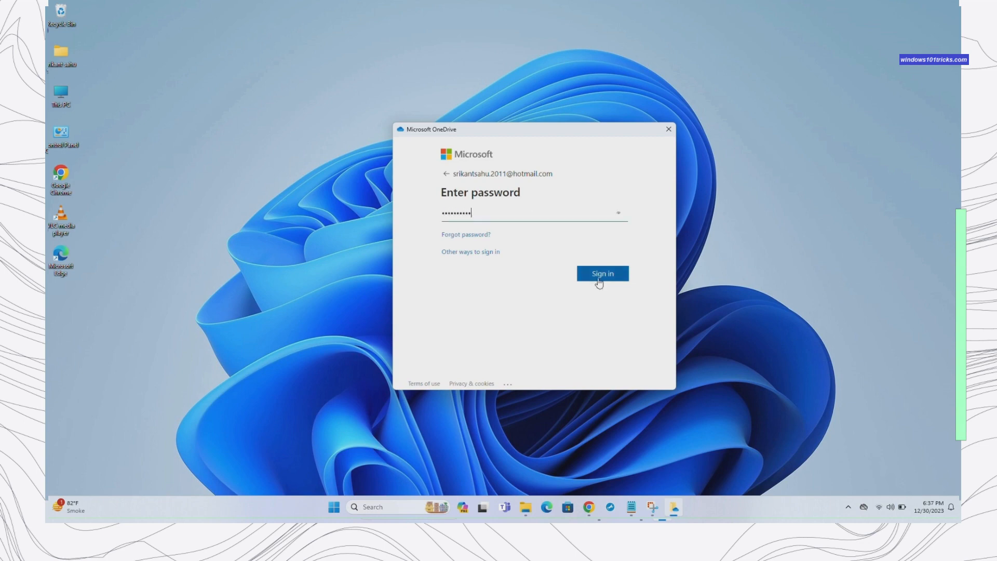
{"action": "left_click", "coordinate": [603, 273]}
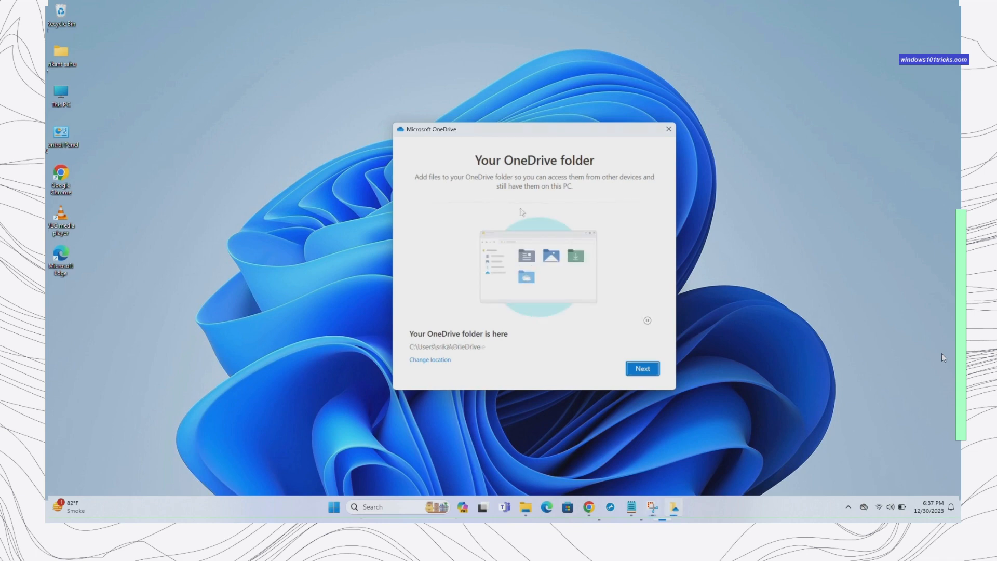
{"action": "left_click", "coordinate": [643, 368]}
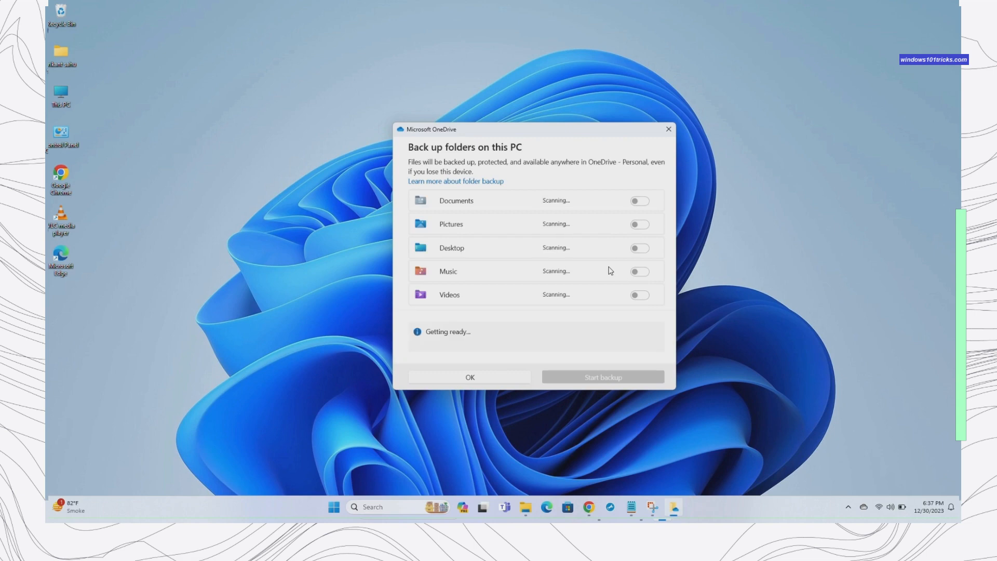
{"action": "mouse_move", "coordinate": [473, 214]}
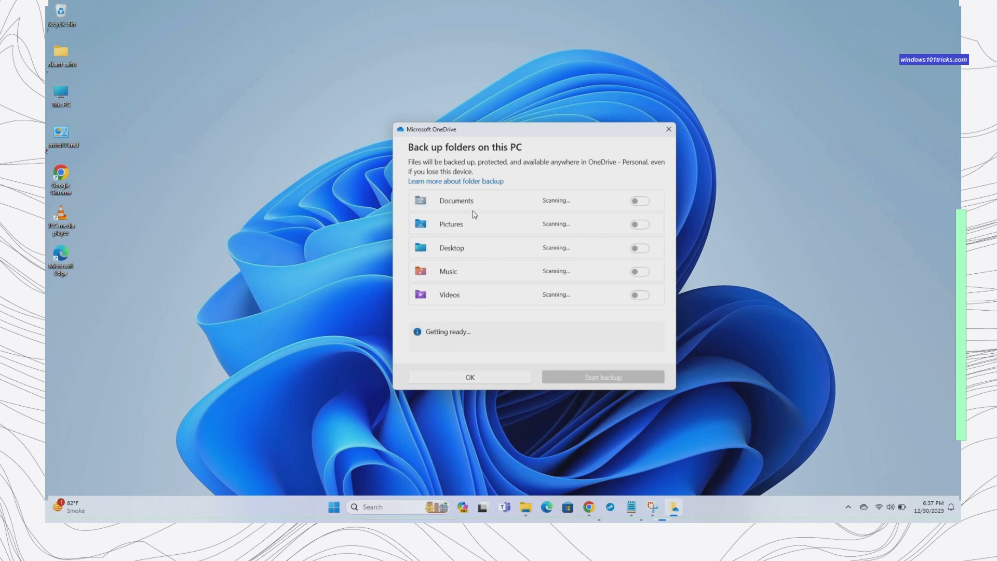
Step: Finish setup without backing up folders and decline the Microsoft 365 upgrade offer
{"action": "left_click", "coordinate": [469, 378]}
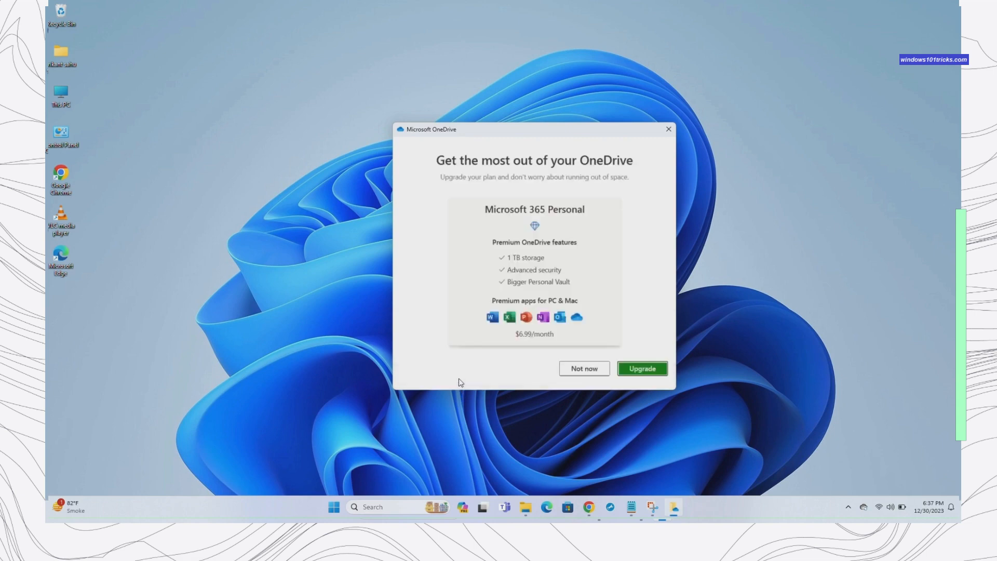
{"action": "left_click", "coordinate": [584, 368]}
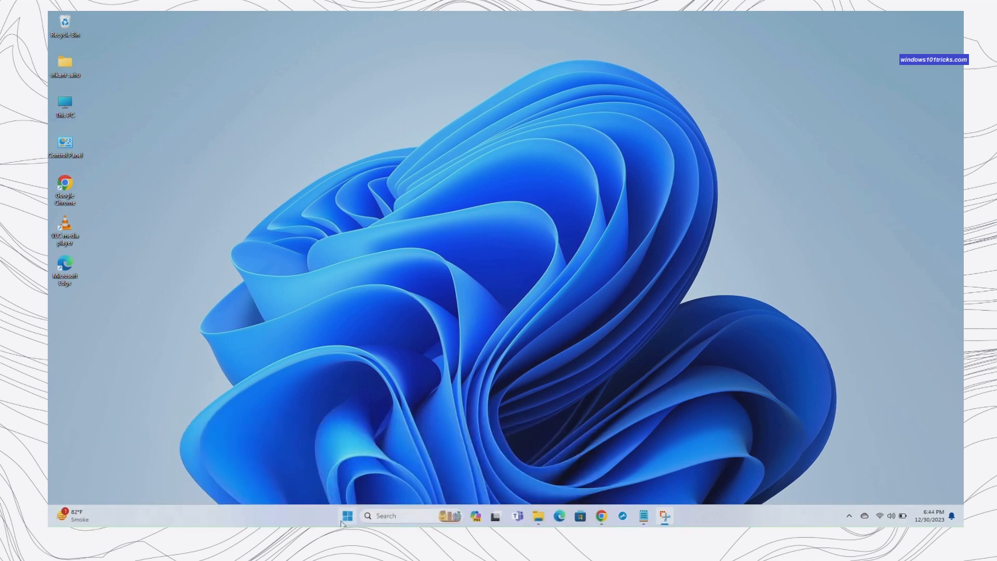
Step: Open Windows Settings > Apps > Installed apps and scroll to Microsoft OneDrive
{"action": "left_click", "coordinate": [347, 516]}
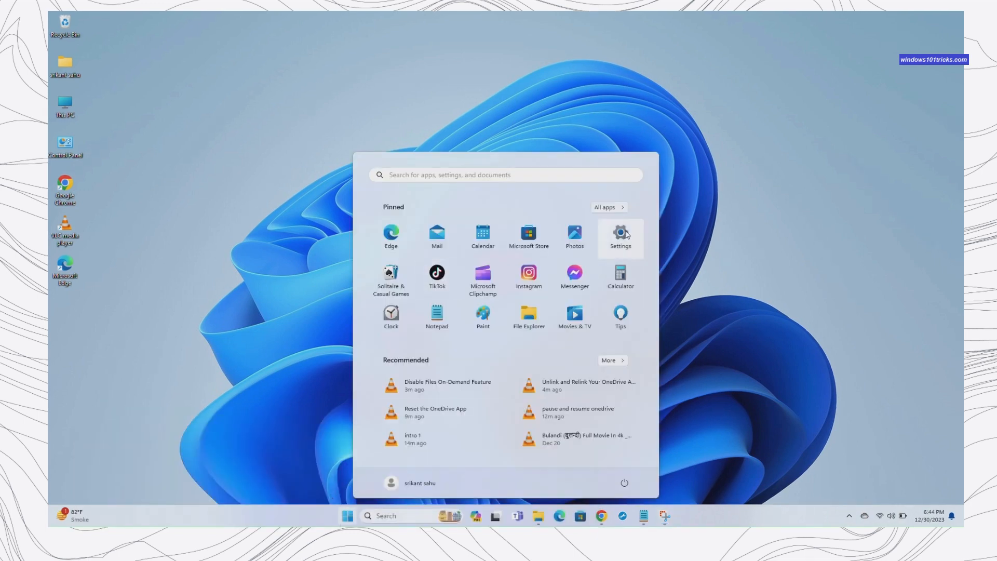
{"action": "left_click", "coordinate": [620, 233]}
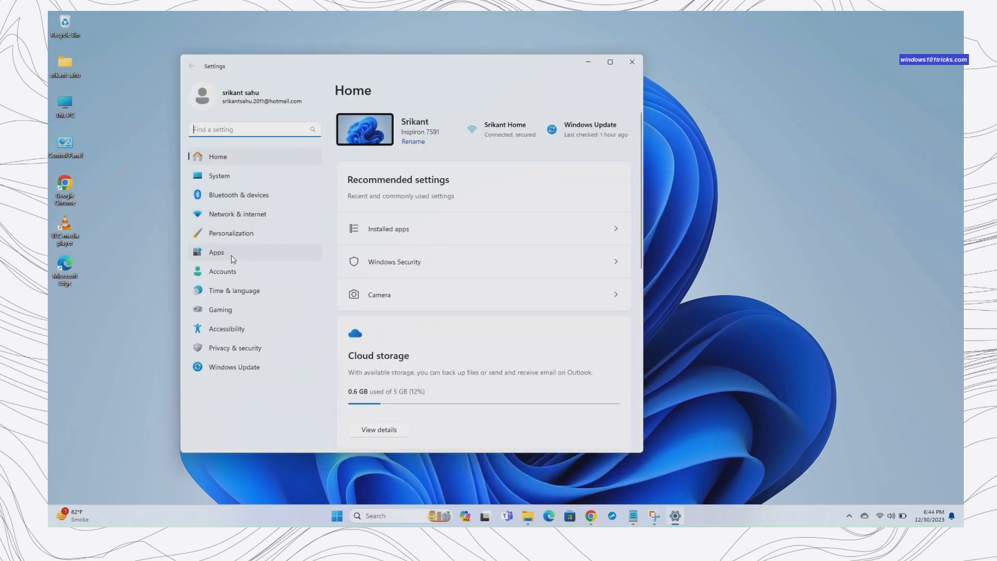
{"action": "left_click", "coordinate": [217, 251]}
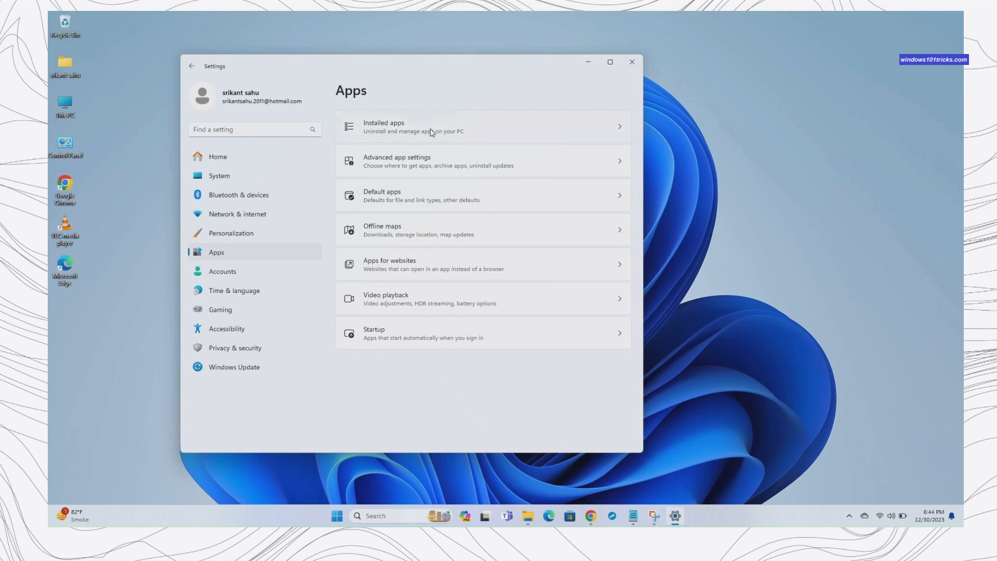
{"action": "left_click", "coordinate": [413, 127]}
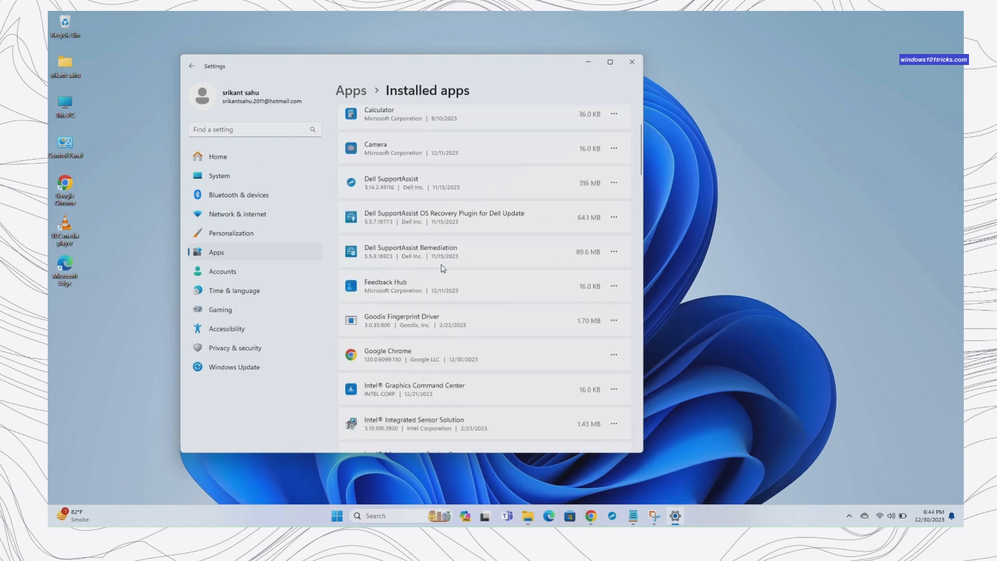
{"action": "scroll", "scroll_direction": "down", "scroll_amount": 3}
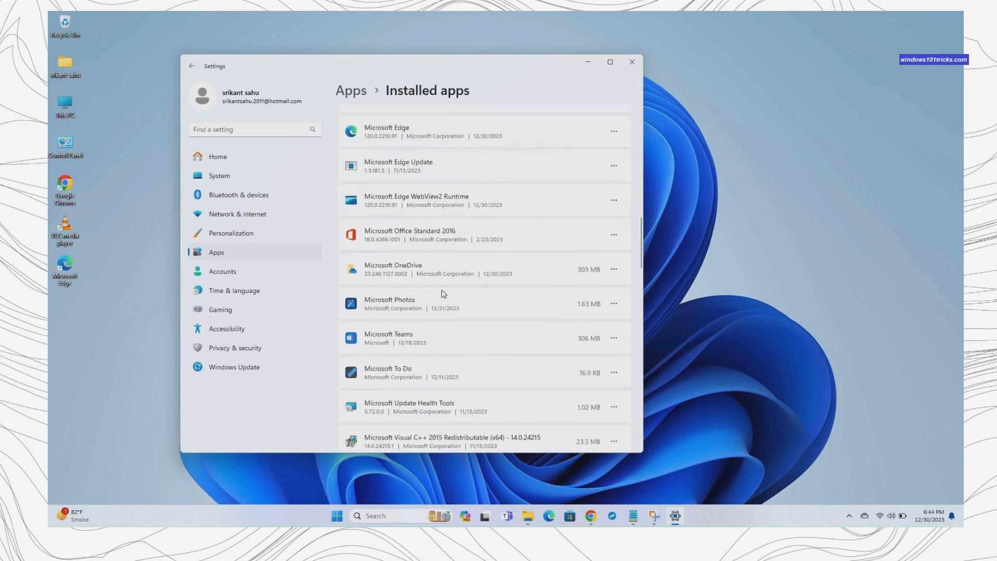
{"action": "mouse_move", "coordinate": [606, 275]}
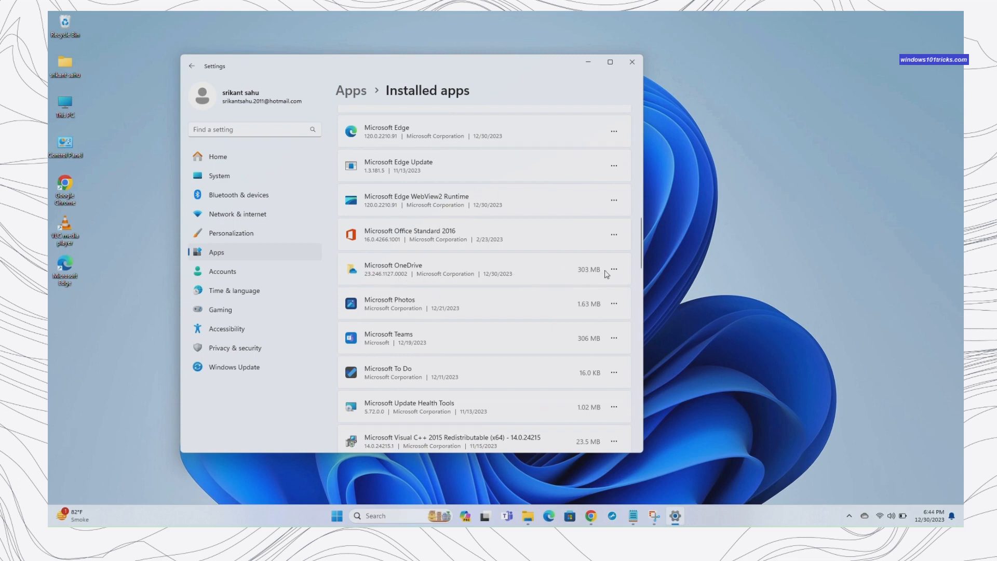
Step: Uninstall Microsoft OneDrive from its options menu and close Settings
{"action": "left_click", "coordinate": [614, 269]}
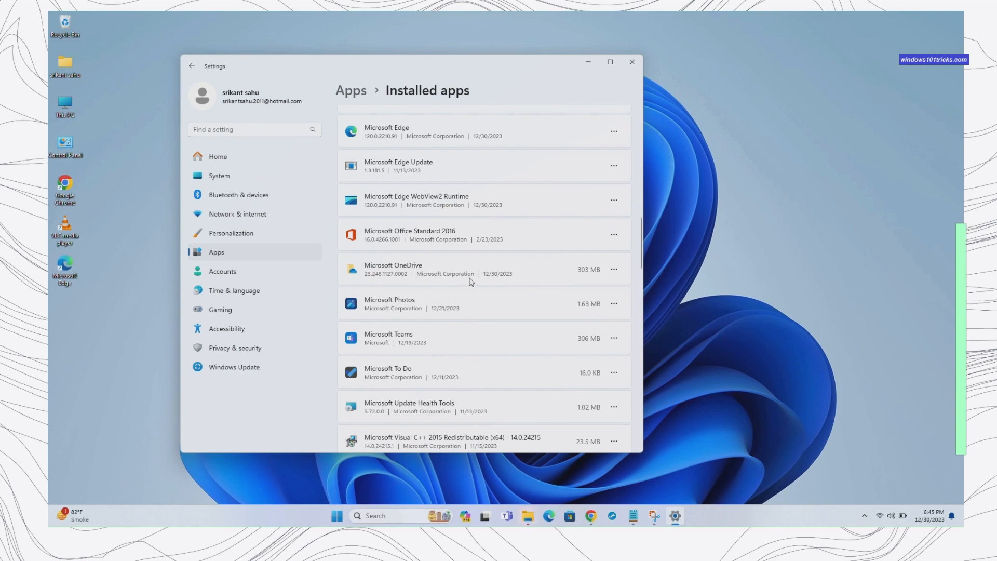
{"action": "scroll", "scroll_direction": "down", "scroll_amount": 3}
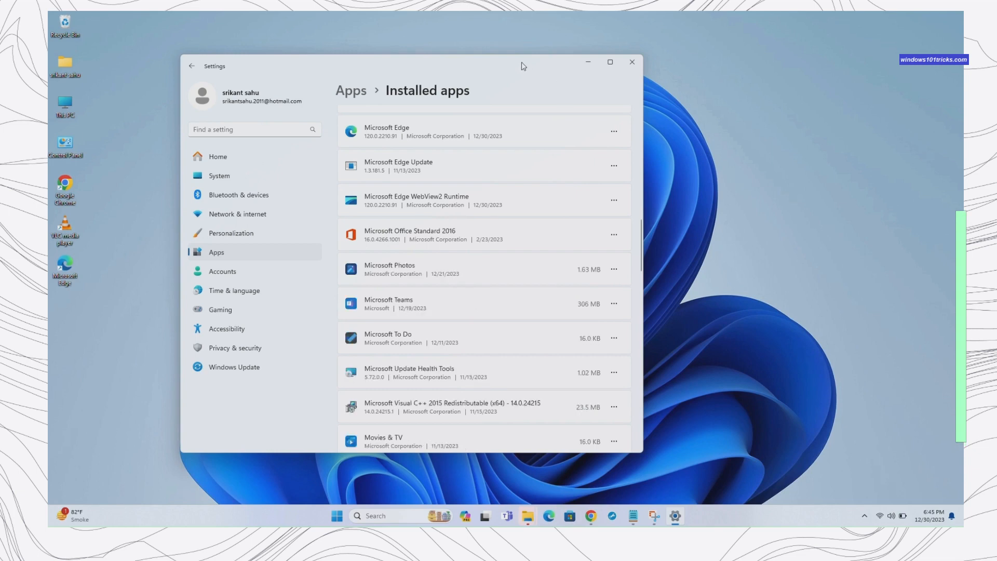
{"action": "left_click", "coordinate": [632, 61]}
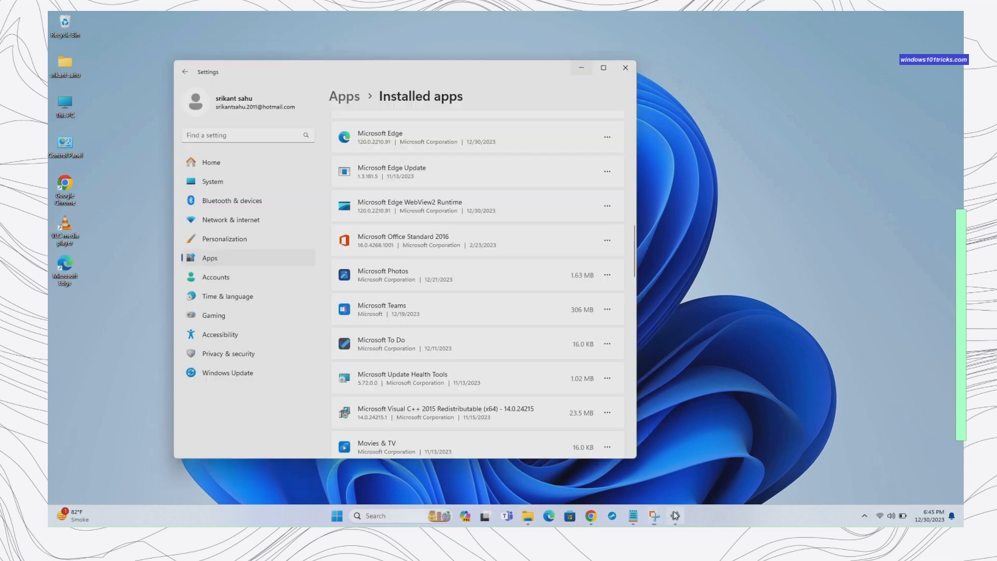
{"action": "left_click", "coordinate": [625, 67]}
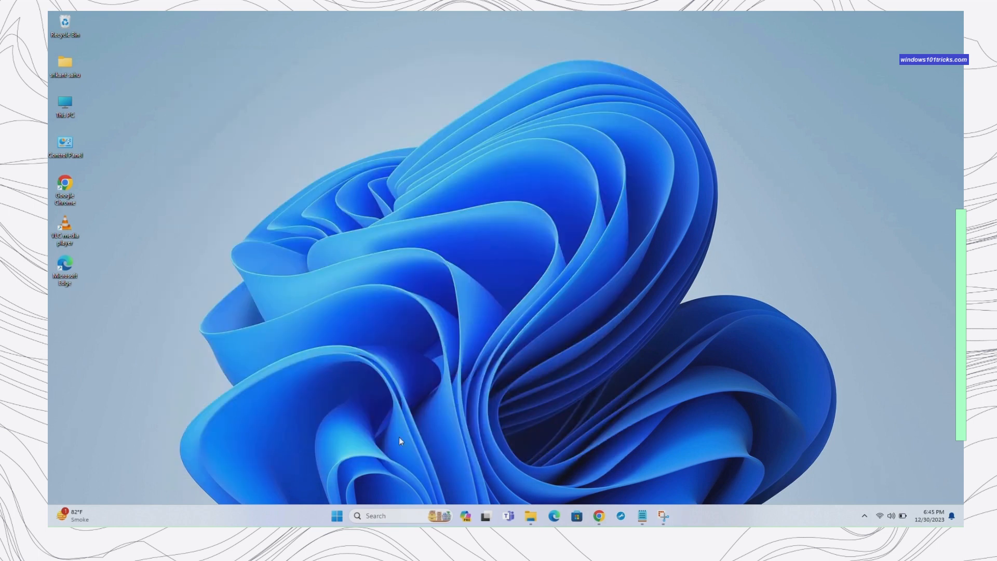
Step: Bring up the Notepad notes with the reopen command, then launch Google Chrome from the taskbar
{"action": "left_click", "coordinate": [337, 516]}
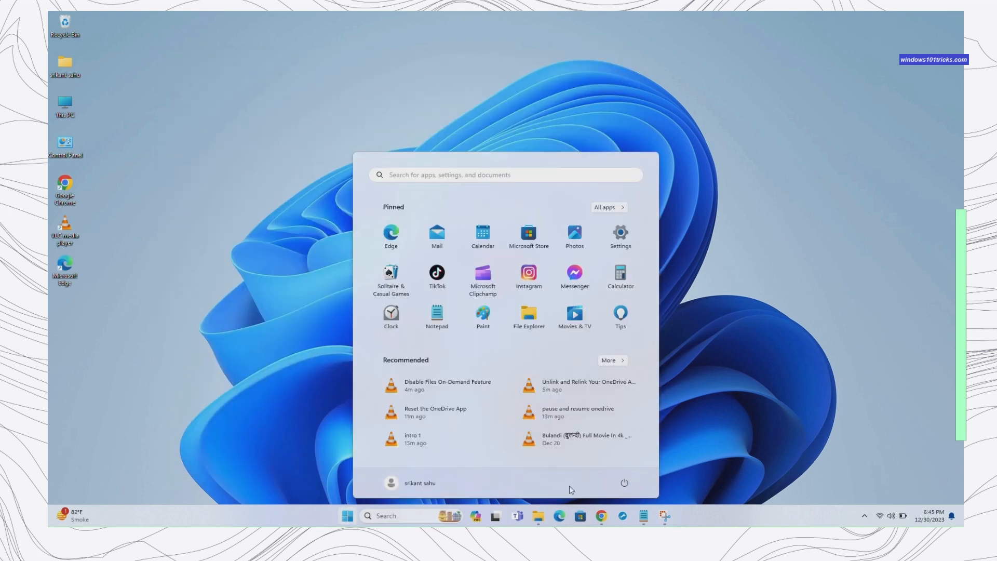
{"action": "left_click", "coordinate": [624, 483]}
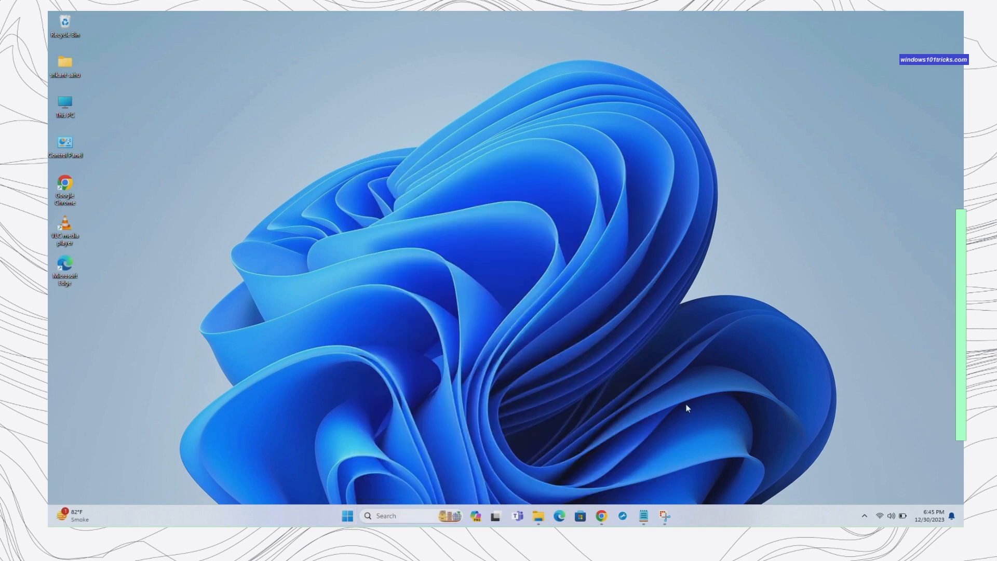
{"action": "mouse_move", "coordinate": [584, 514]}
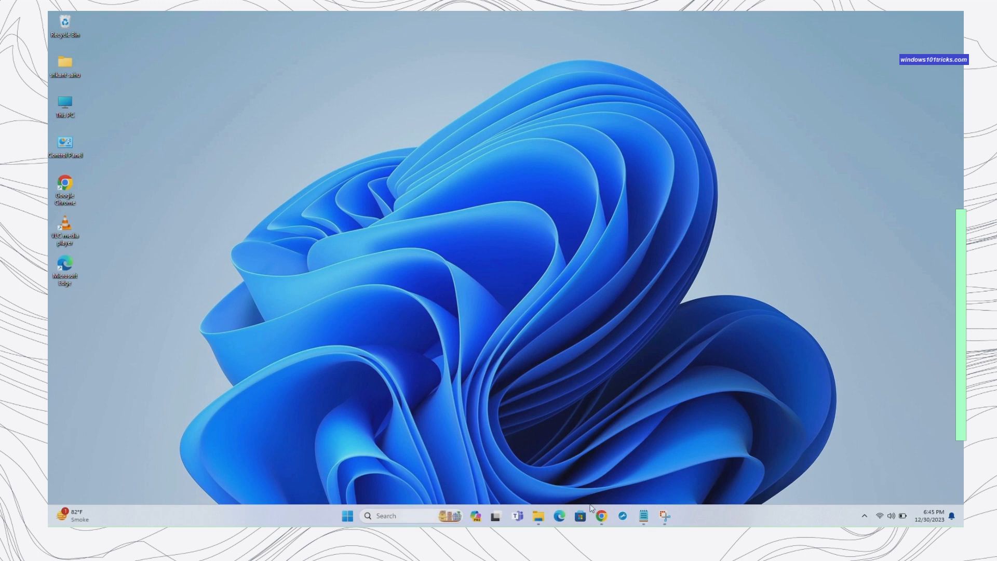
{"action": "left_click", "coordinate": [604, 518]}
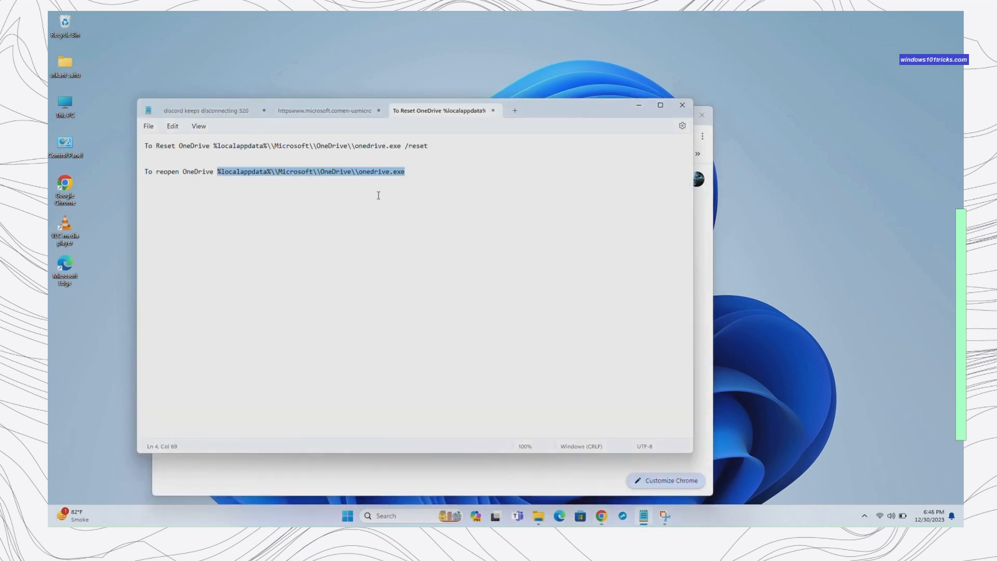
Step: Load Microsoft's OneDrive download page in Chrome and start downloading the installer
{"action": "left_click", "coordinate": [324, 111]}
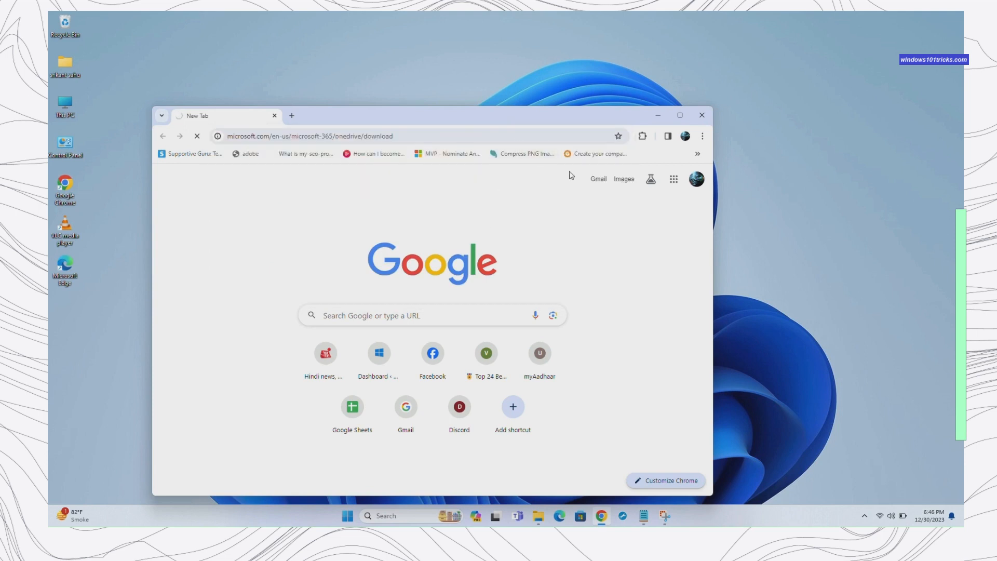
{"action": "key", "text": "Enter"}
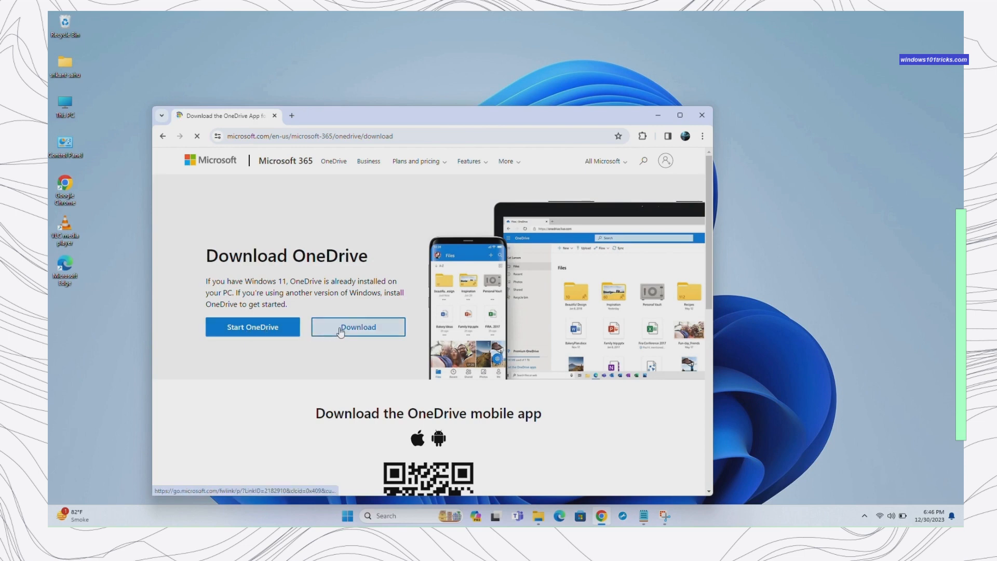
{"action": "left_click", "coordinate": [357, 326]}
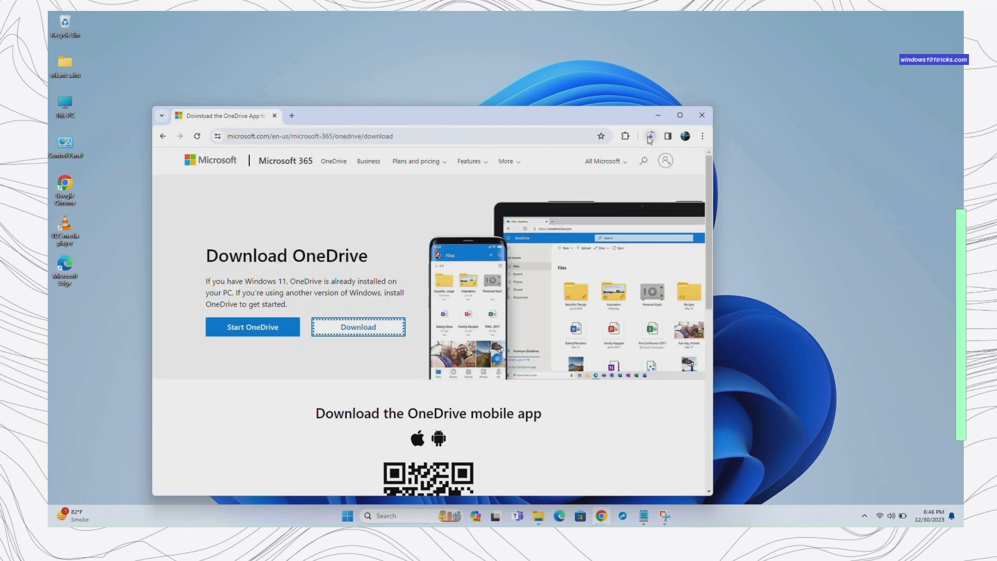
Step: Run OneDriveSetup.exe from Chrome's downloads list to start installing
{"action": "left_click", "coordinate": [652, 135]}
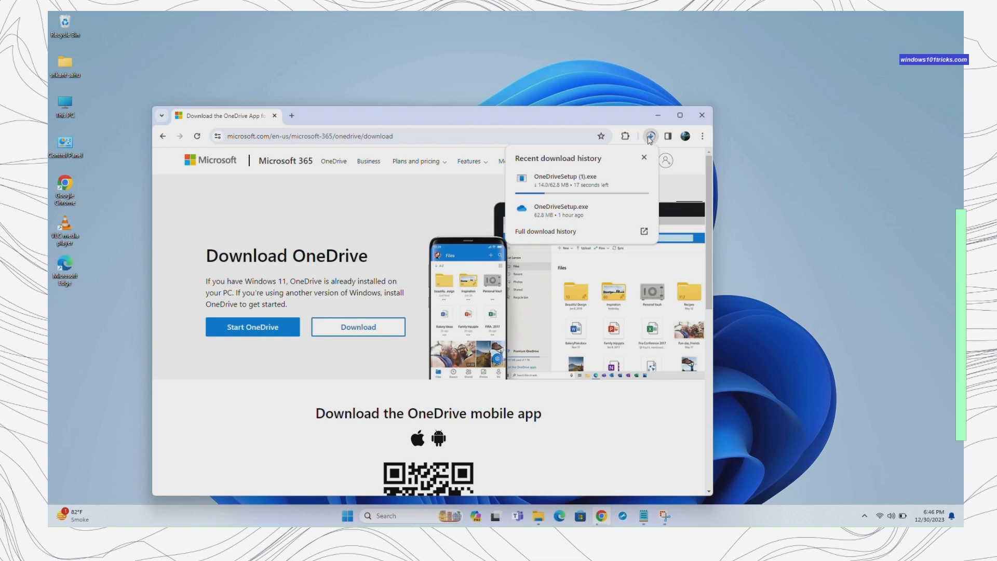
{"action": "mouse_move", "coordinate": [566, 219]}
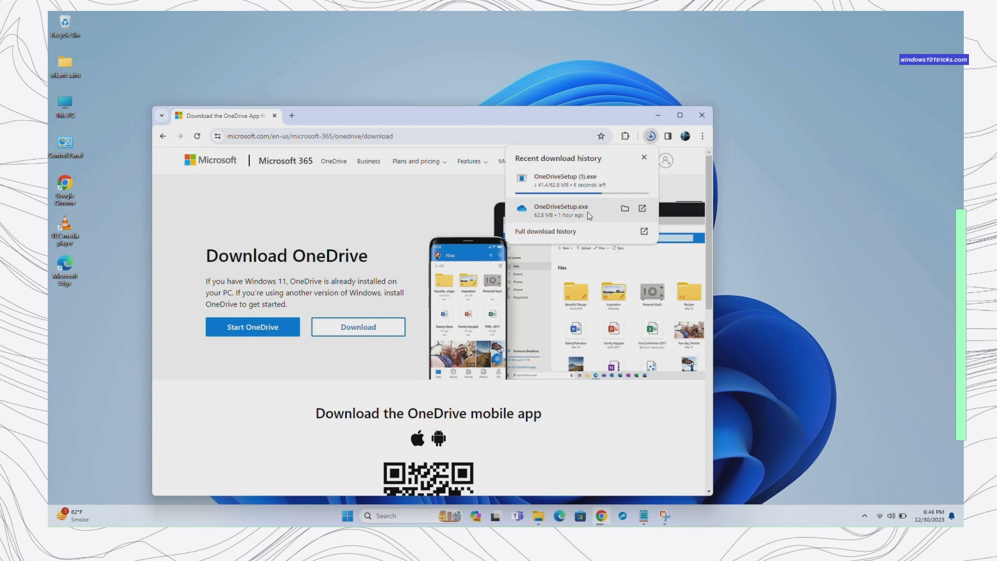
{"action": "left_click", "coordinate": [645, 157]}
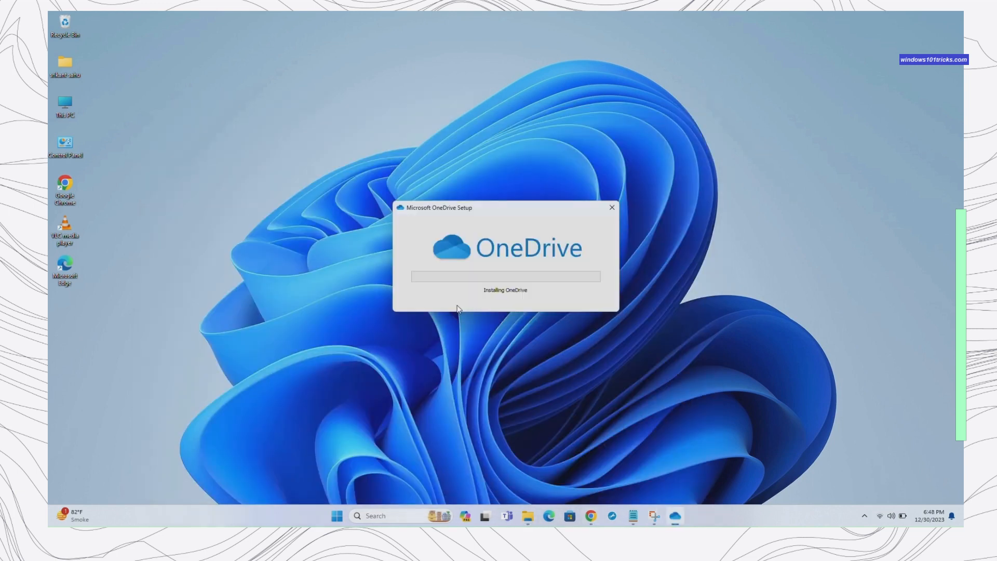
{"action": "mouse_move", "coordinate": [742, 355]}
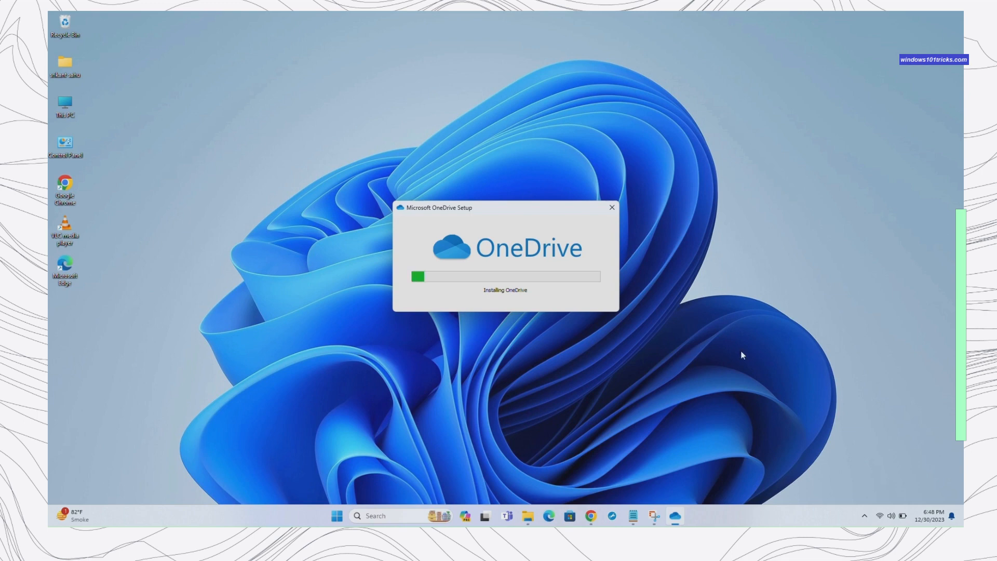
{"action": "mouse_move", "coordinate": [943, 331]}
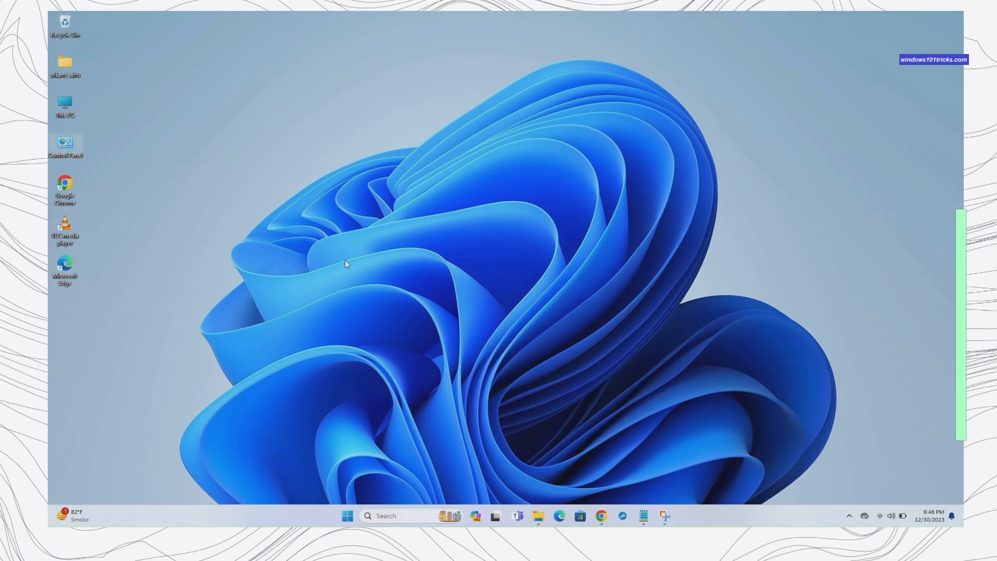
{"action": "mouse_move", "coordinate": [827, 503]}
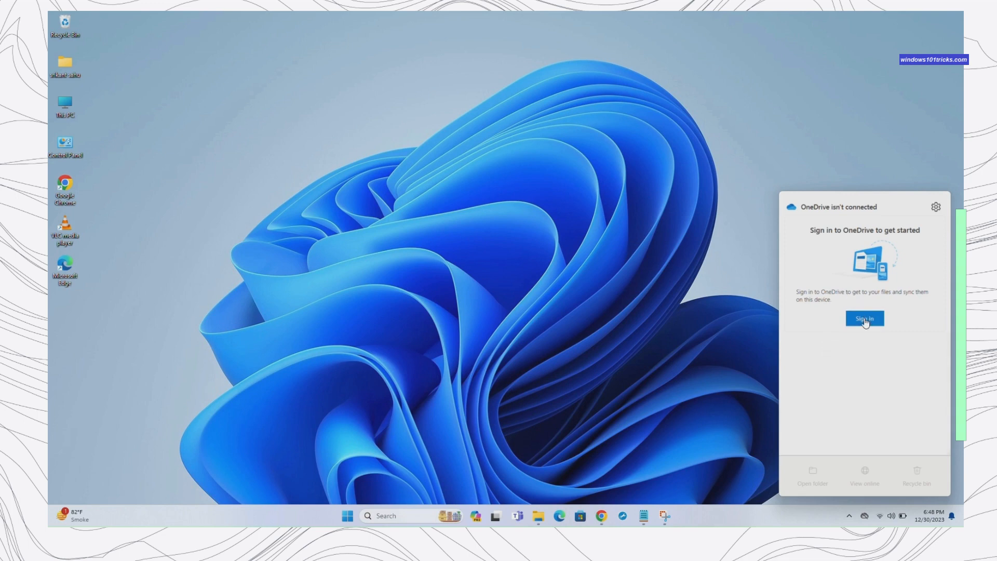
{"action": "left_click", "coordinate": [865, 319]}
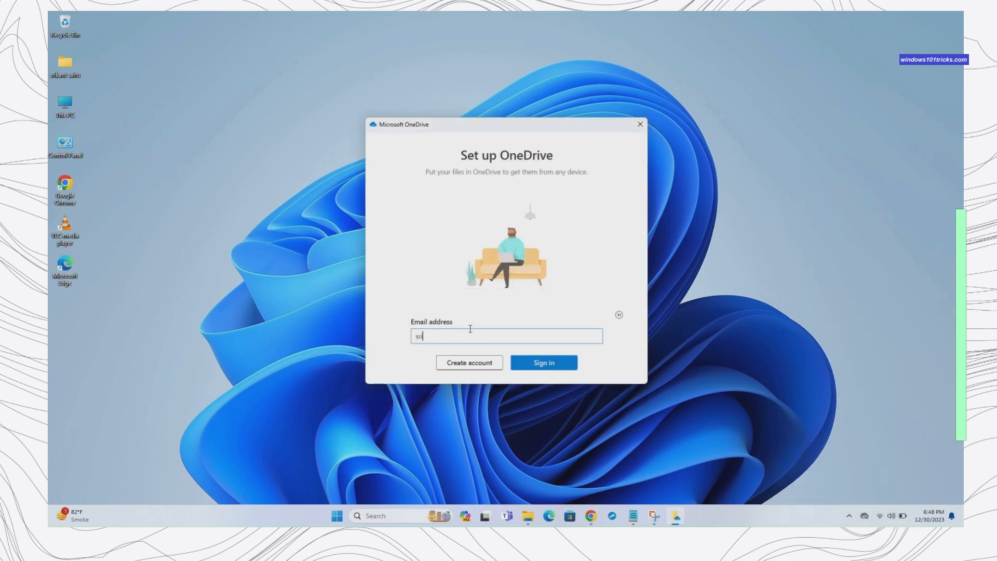
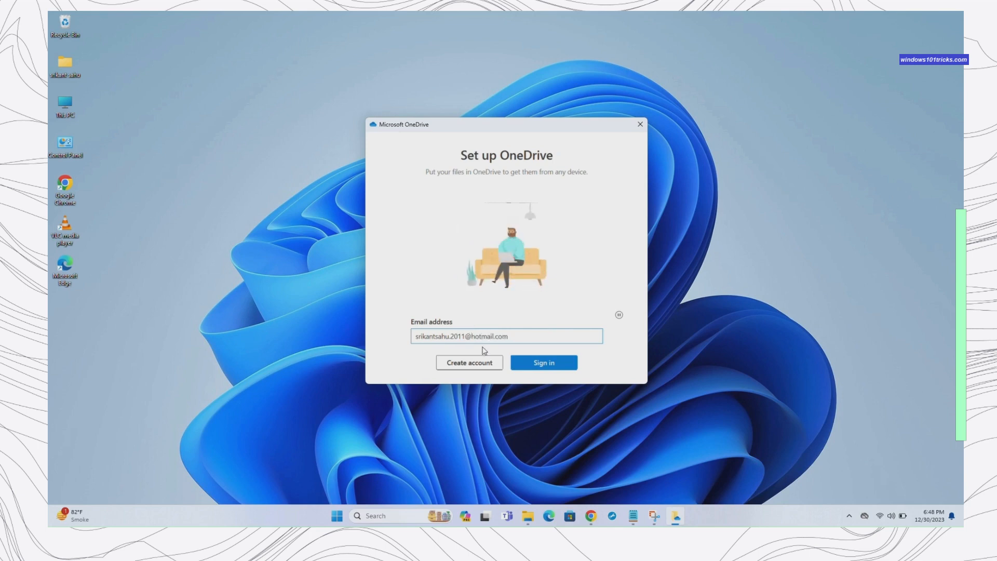
{"action": "left_click", "coordinate": [544, 362]}
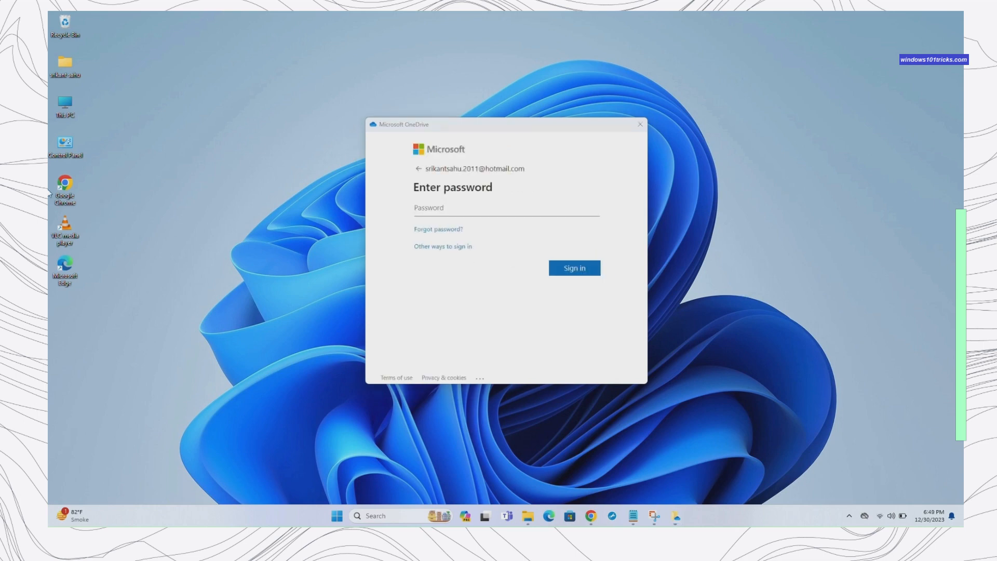
Step: Enter the account password and sign in to OneDrive
{"action": "left_click", "coordinate": [460, 207]}
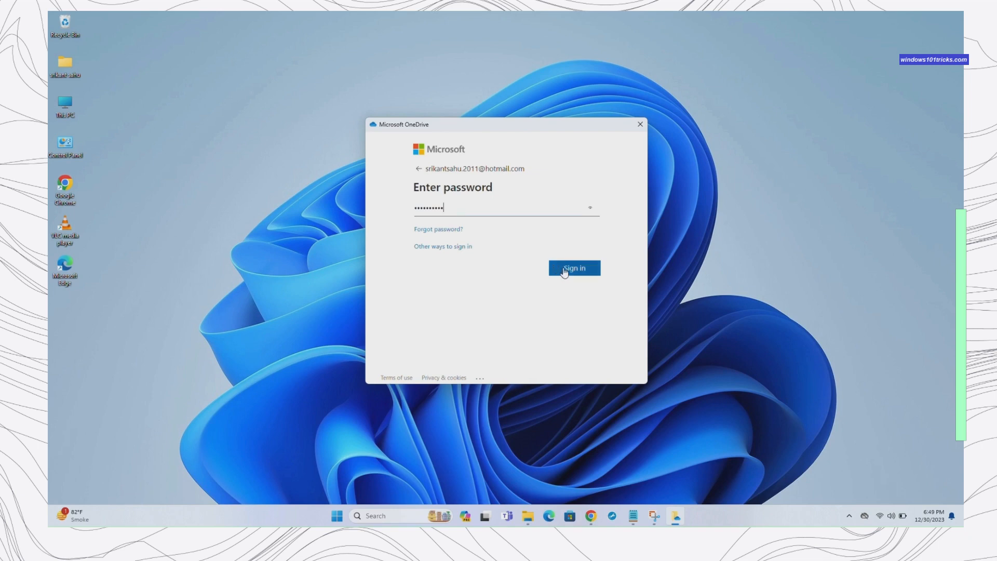
{"action": "left_click", "coordinate": [574, 268]}
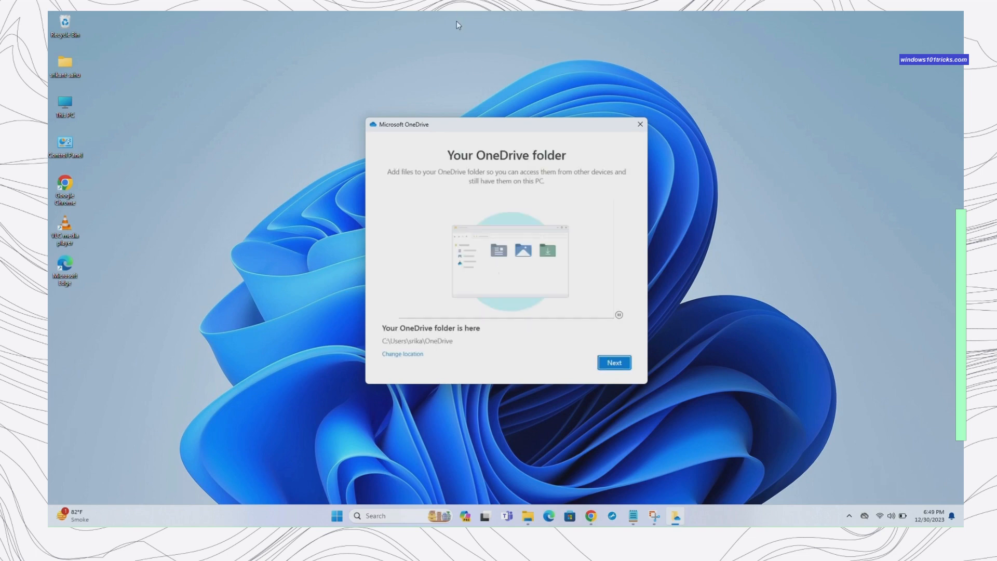
Step: Keep the default OneDrive folder, skip PC folder backup and decline the Microsoft 365 upgrade
{"action": "left_click", "coordinate": [614, 362]}
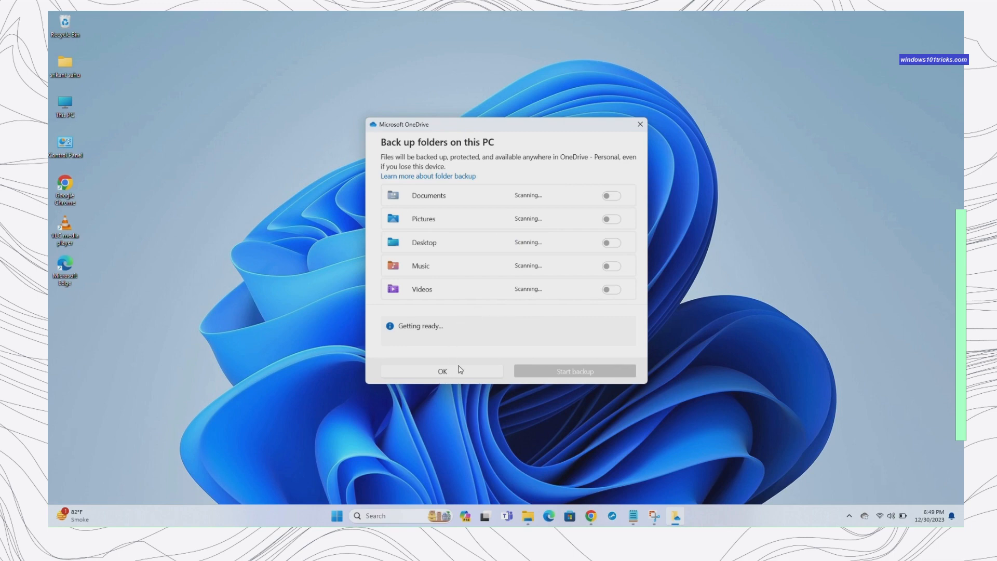
{"action": "left_click", "coordinate": [443, 371]}
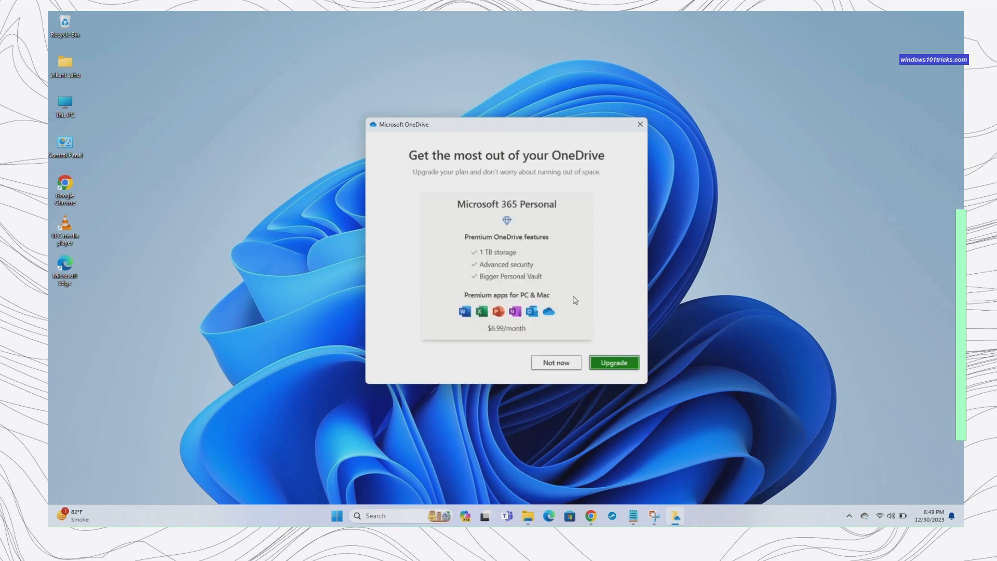
{"action": "left_click", "coordinate": [556, 363]}
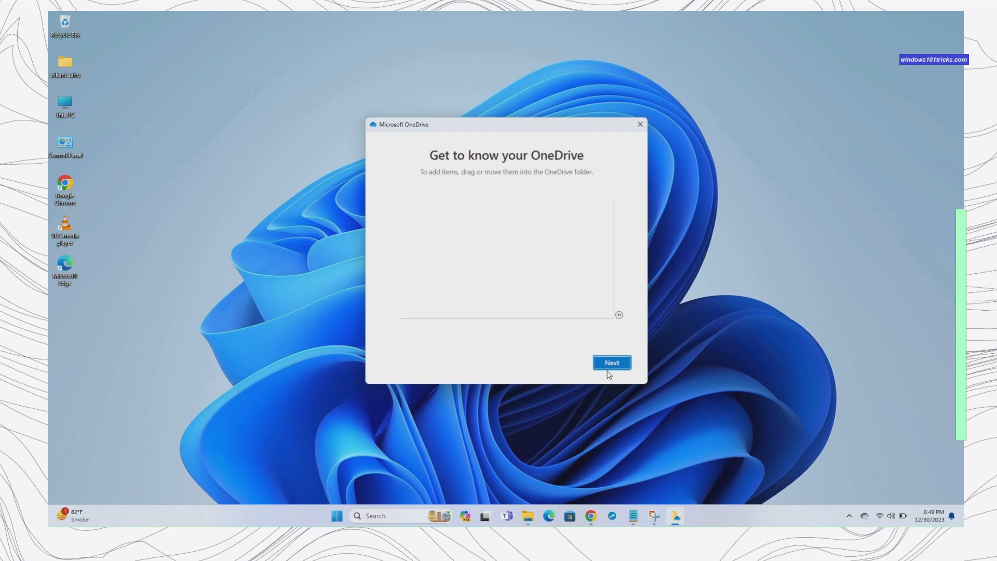
Step: Go through the intro, sharing and files-on-demand screens and skip the mobile app until OneDrive is ready
{"action": "left_click", "coordinate": [610, 363]}
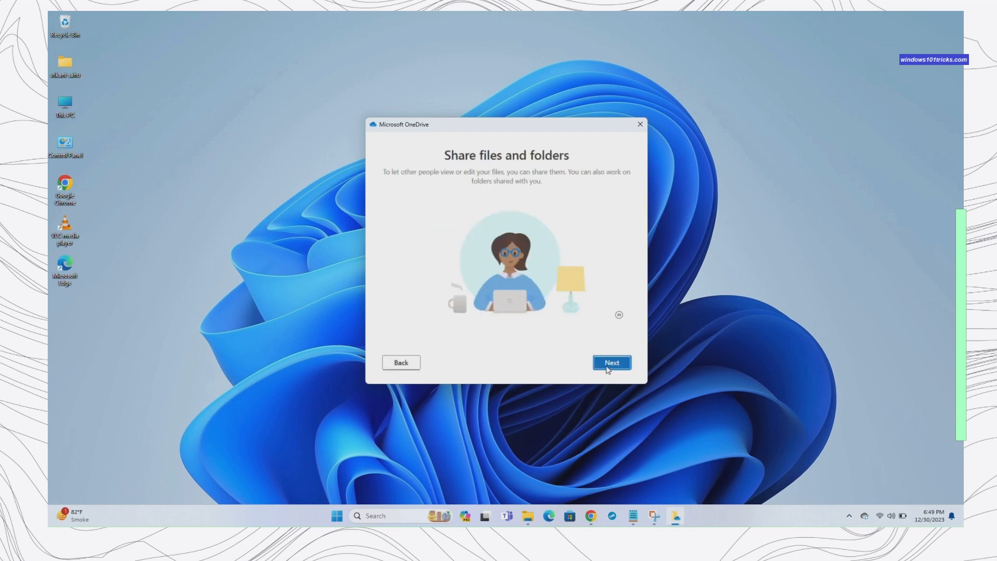
{"action": "left_click", "coordinate": [611, 362]}
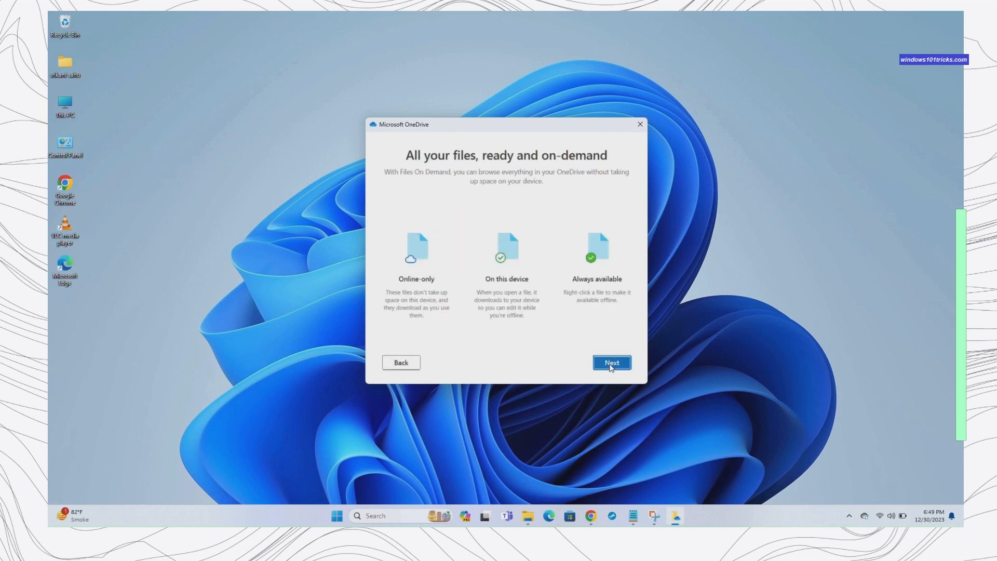
{"action": "left_click", "coordinate": [611, 362]}
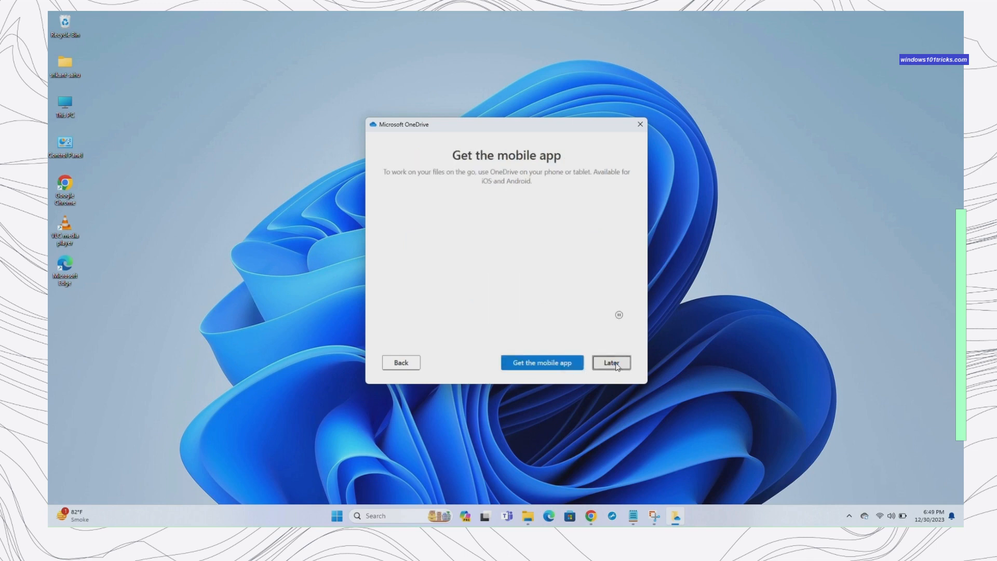
{"action": "left_click", "coordinate": [611, 363]}
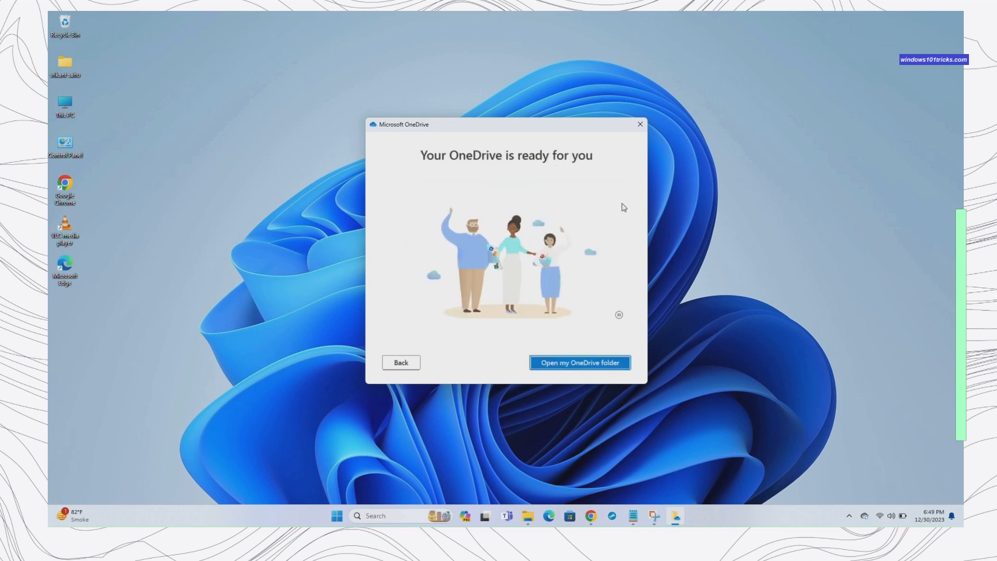
{"action": "mouse_move", "coordinate": [482, 68]}
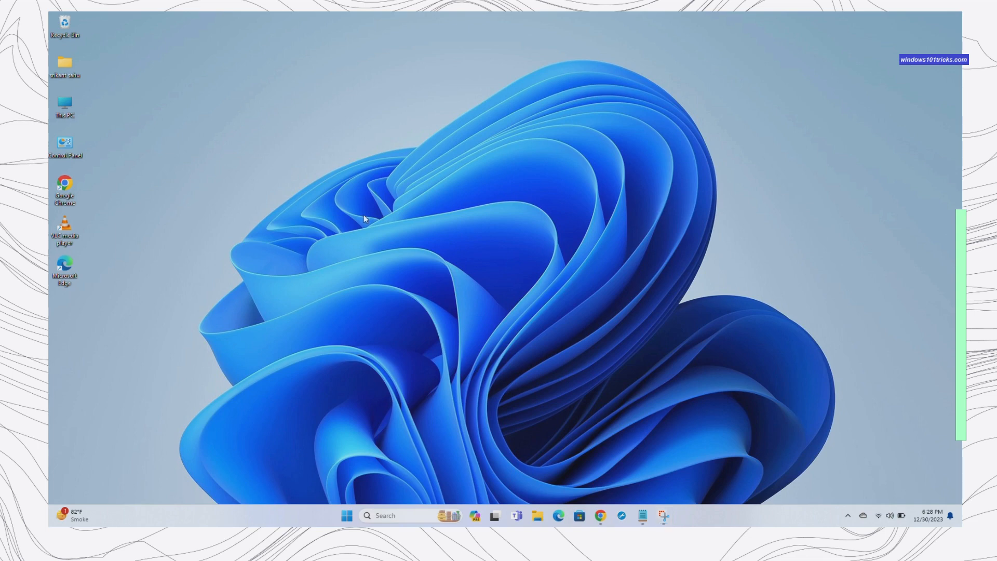
{"action": "mouse_move", "coordinate": [492, 16]}
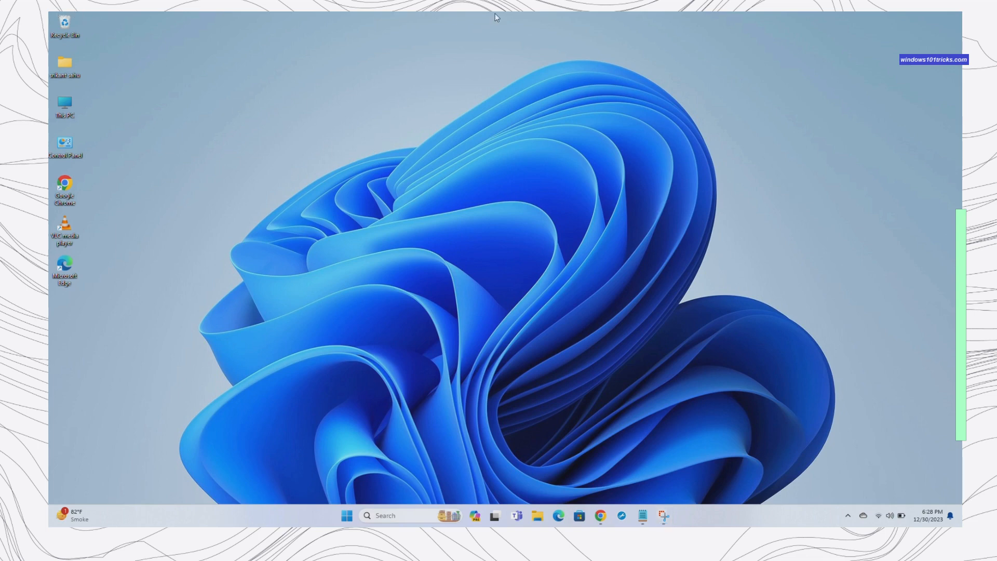